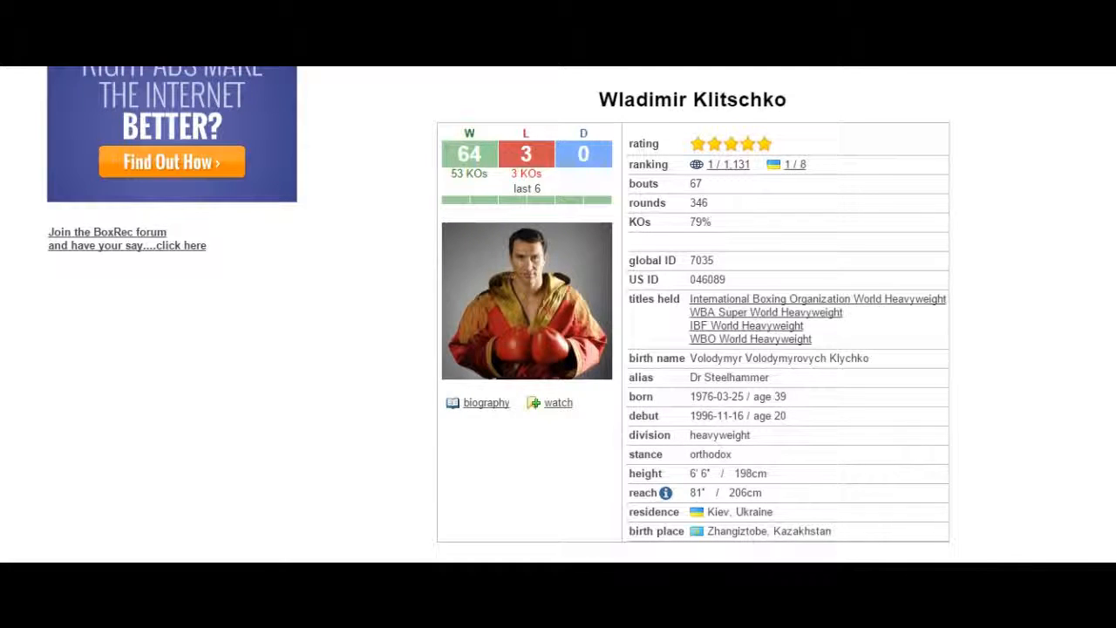
pyautogui.scroll(-3)
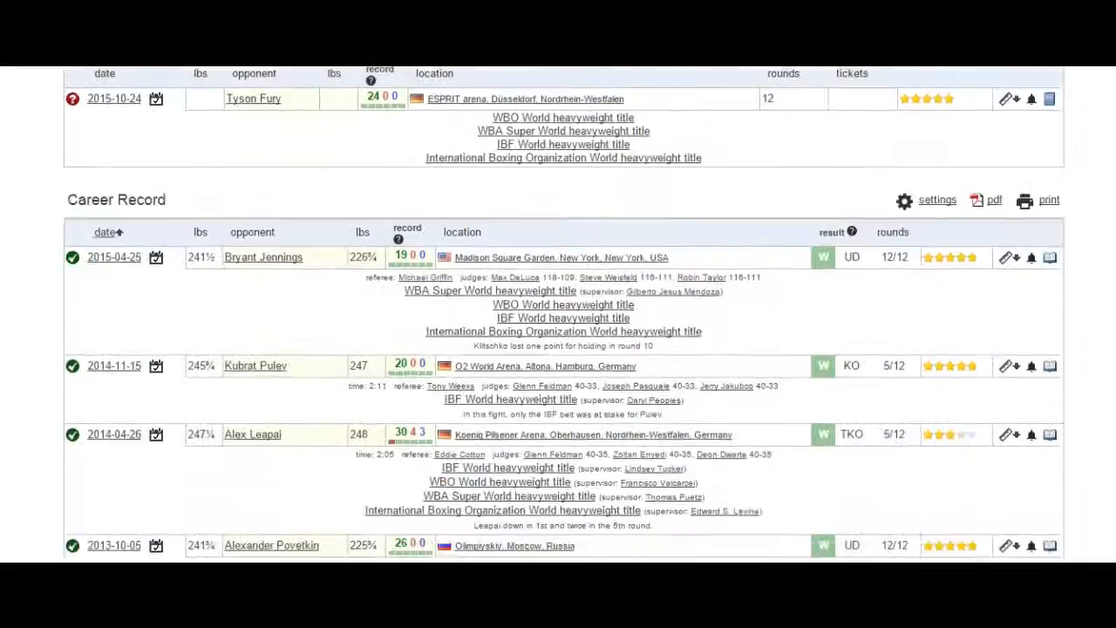
pyautogui.scroll(-3)
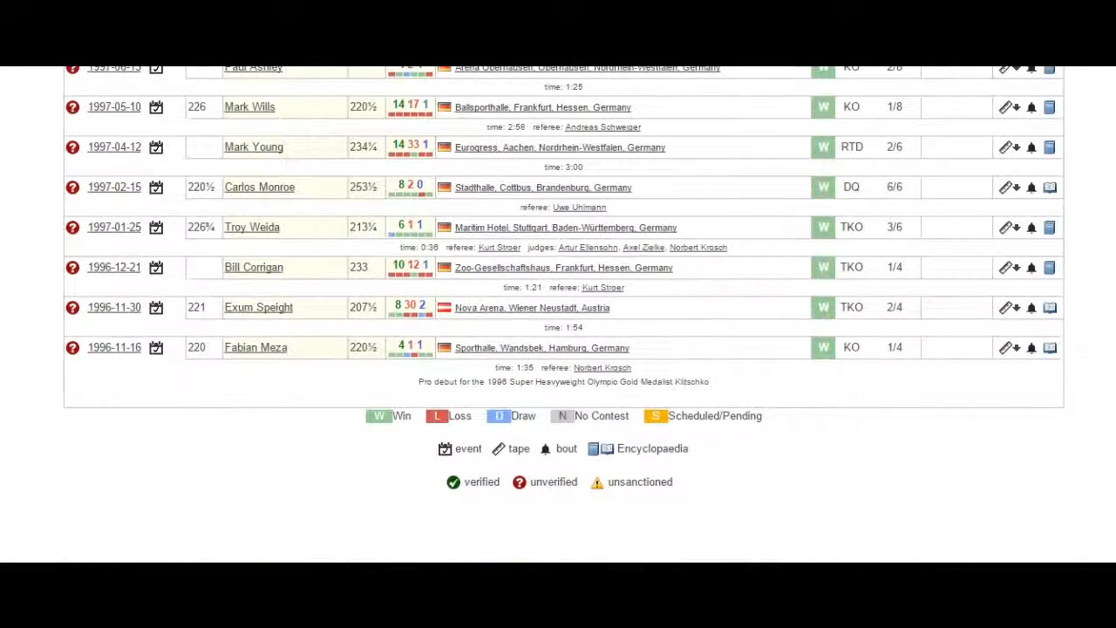
pyautogui.scroll(3)
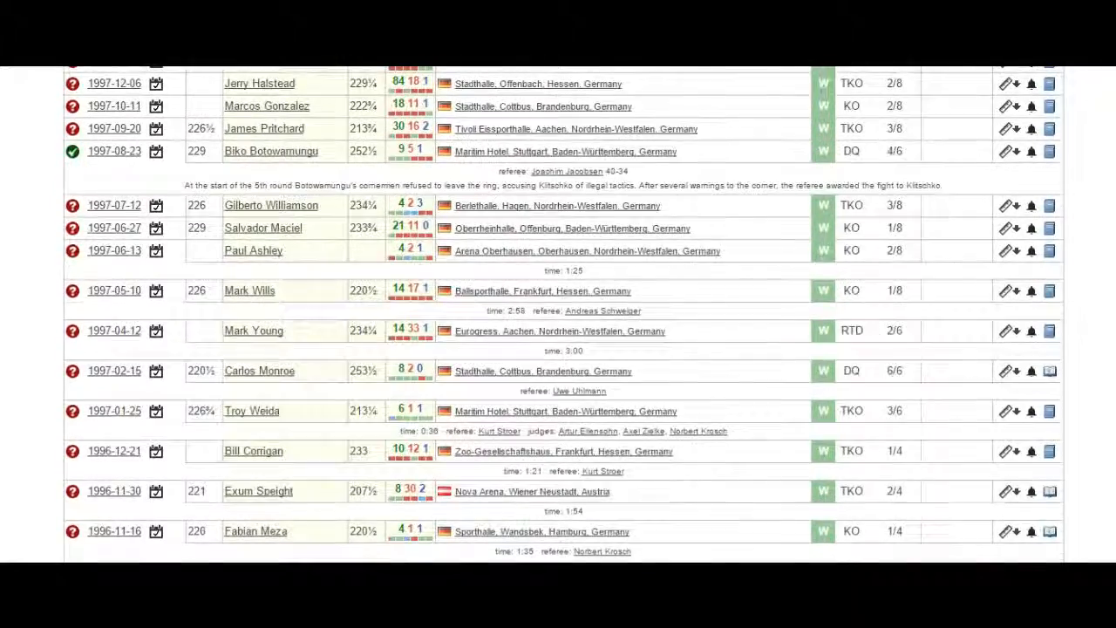
pyautogui.scroll(3)
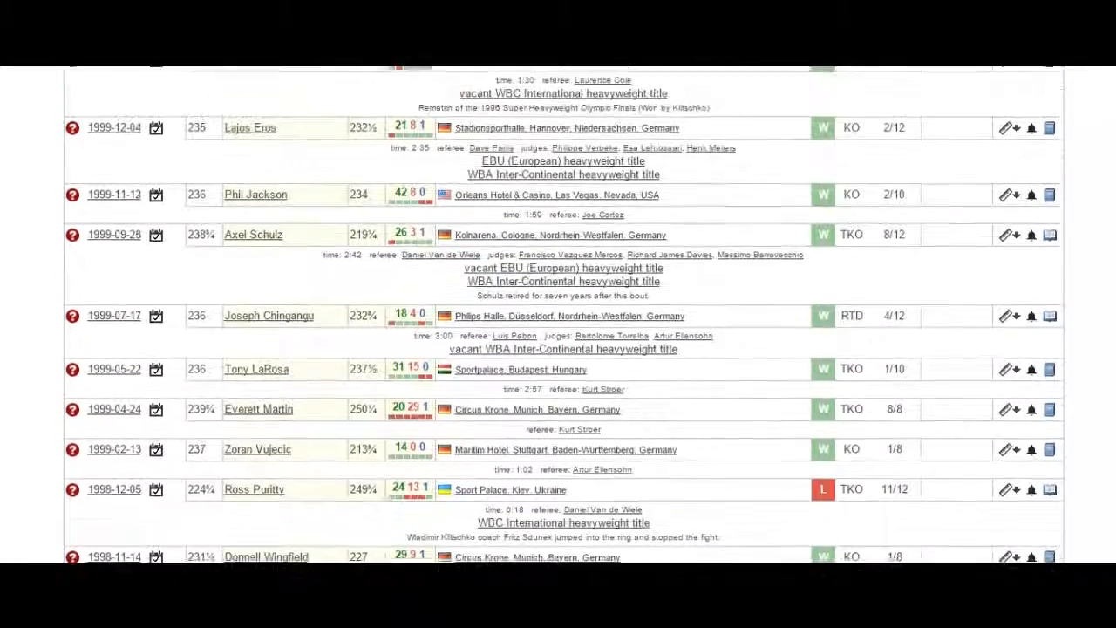
pyautogui.scroll(3)
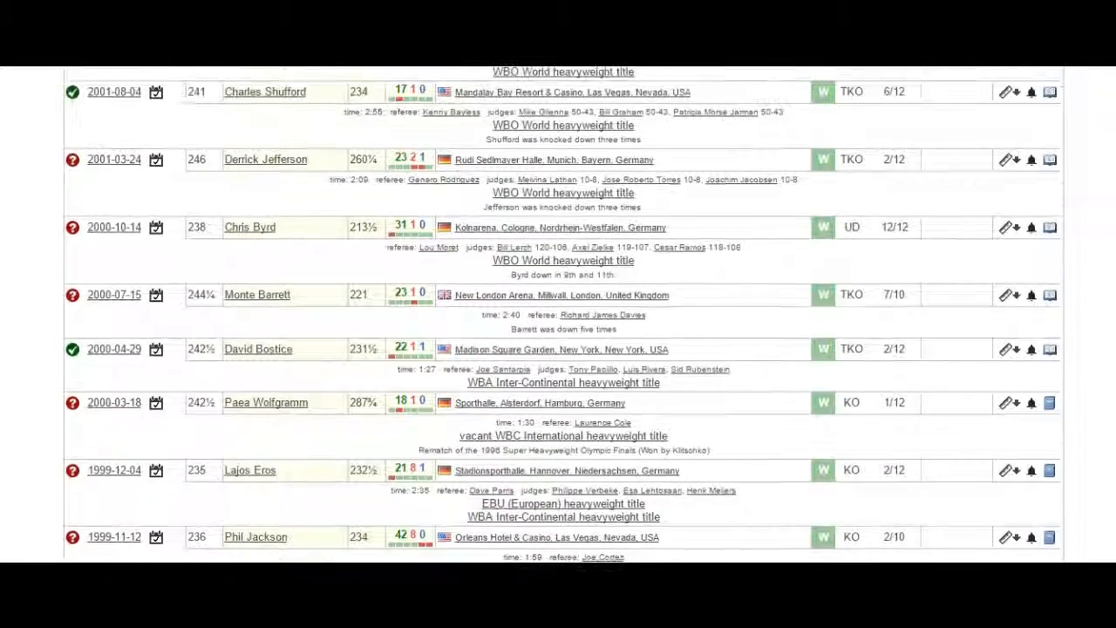
pyautogui.scroll(3)
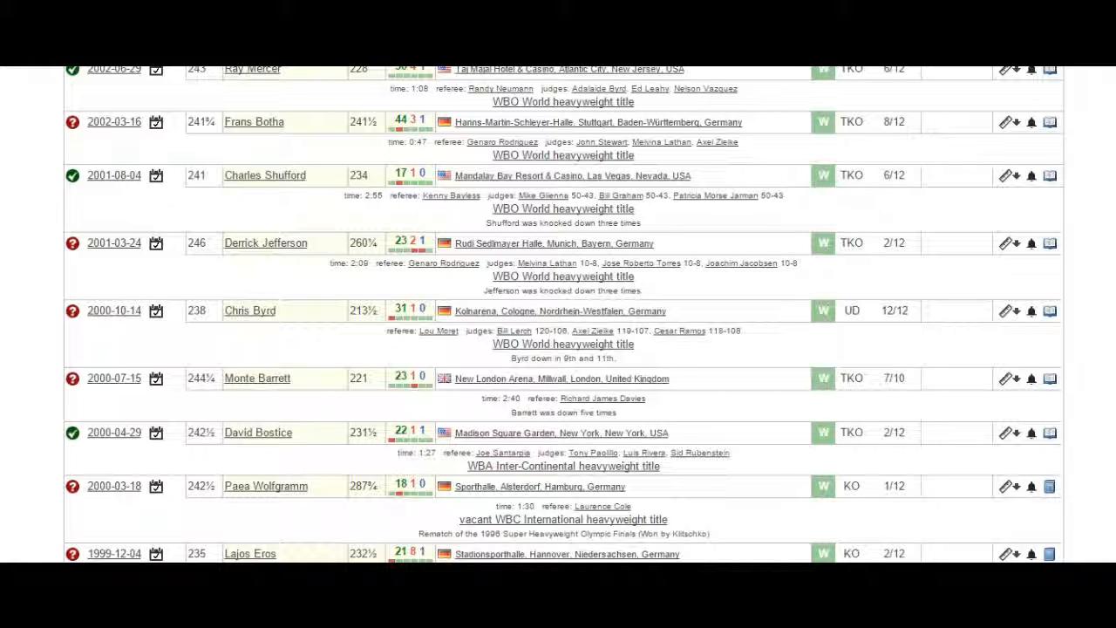
pyautogui.scroll(3)
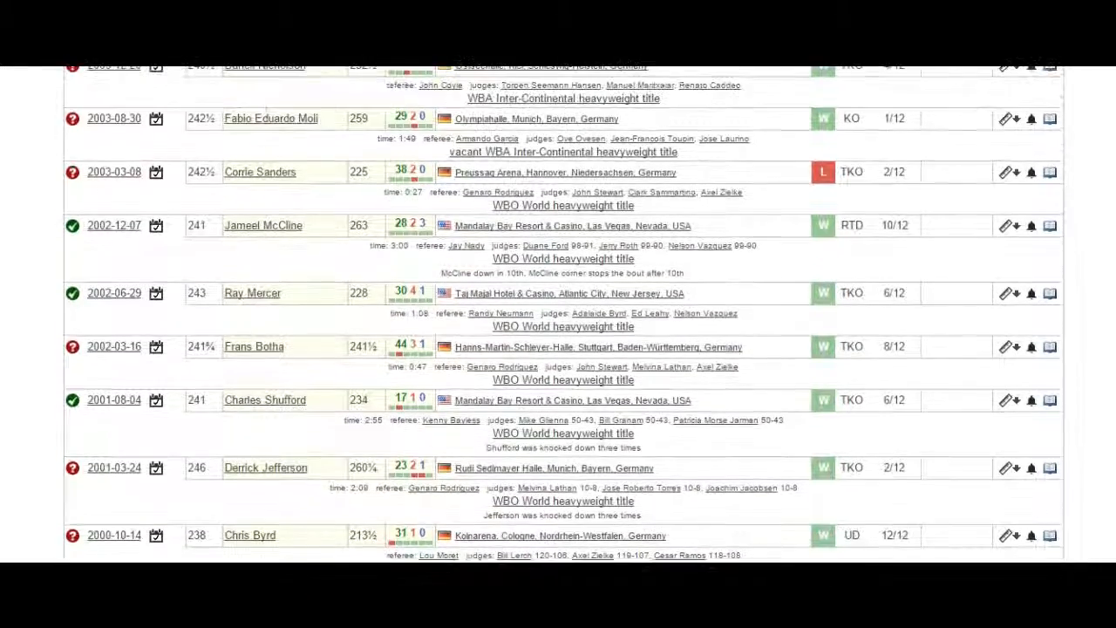
pyautogui.scroll(3)
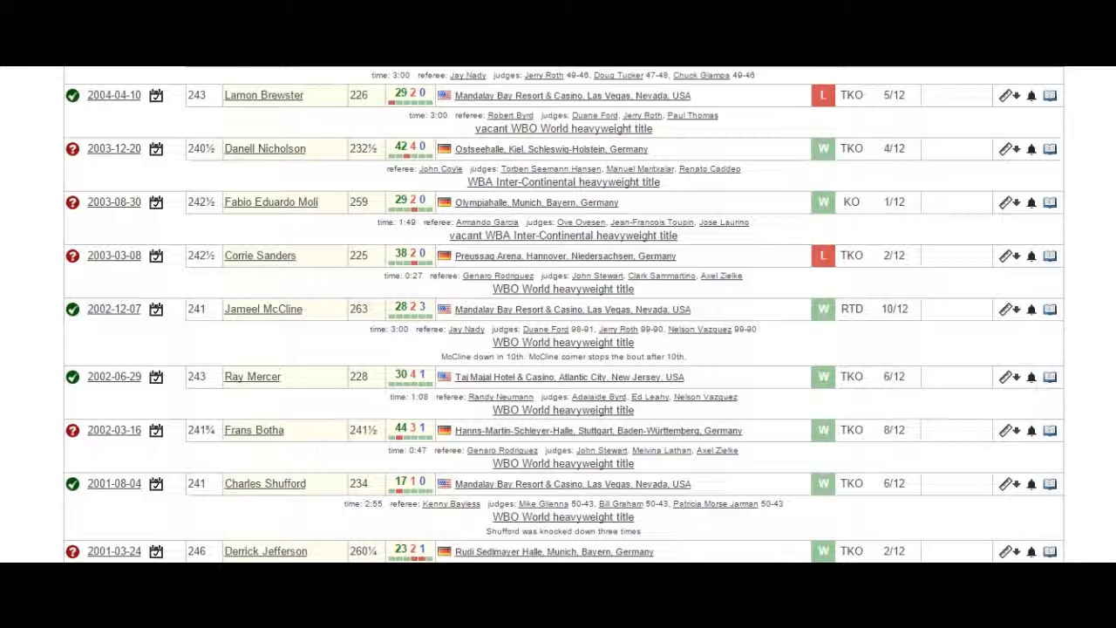
pyautogui.scroll(3)
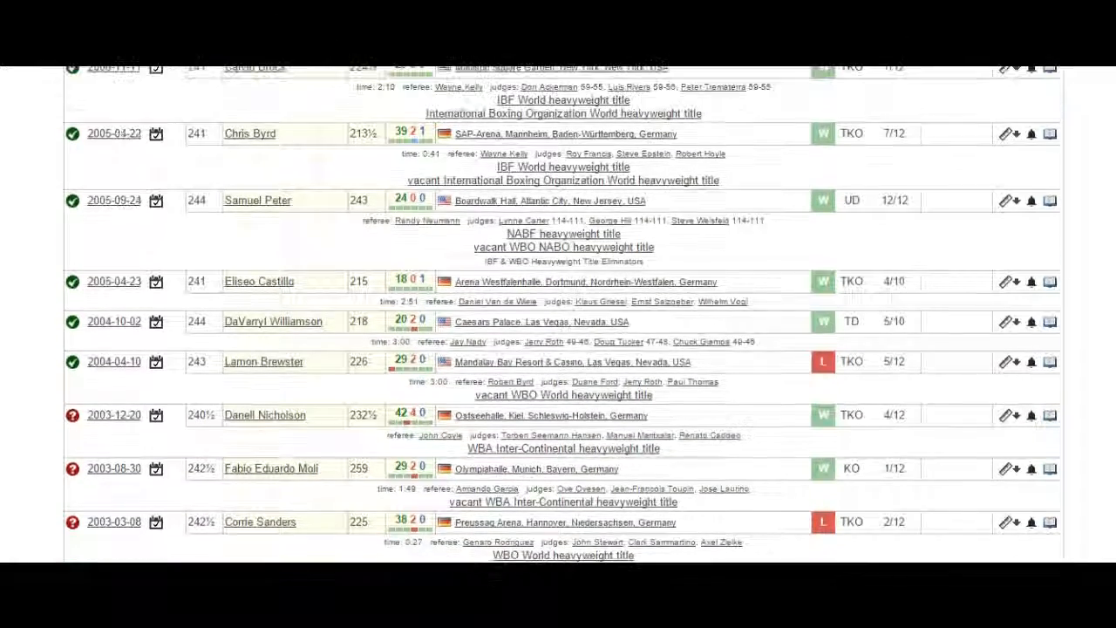
pyautogui.scroll(3)
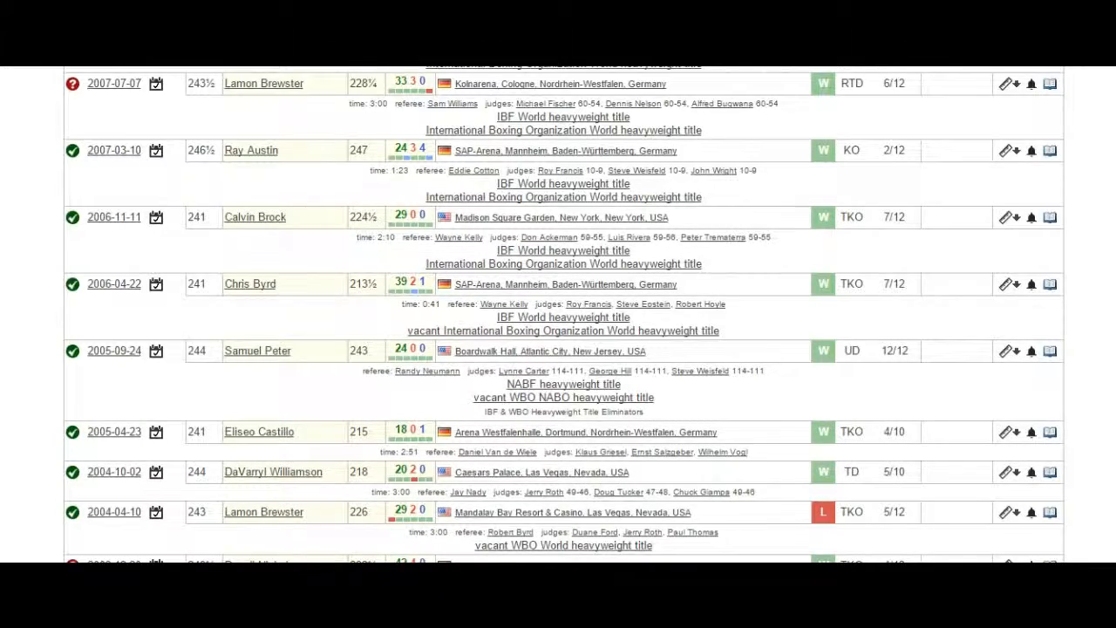
pyautogui.scroll(3)
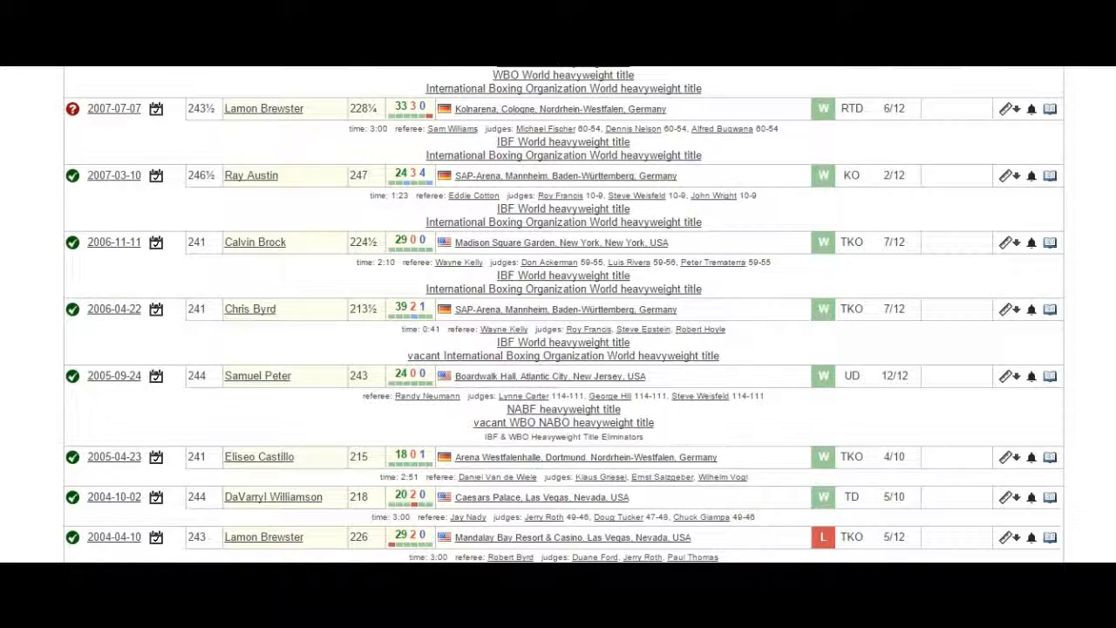
pyautogui.scroll(-3)
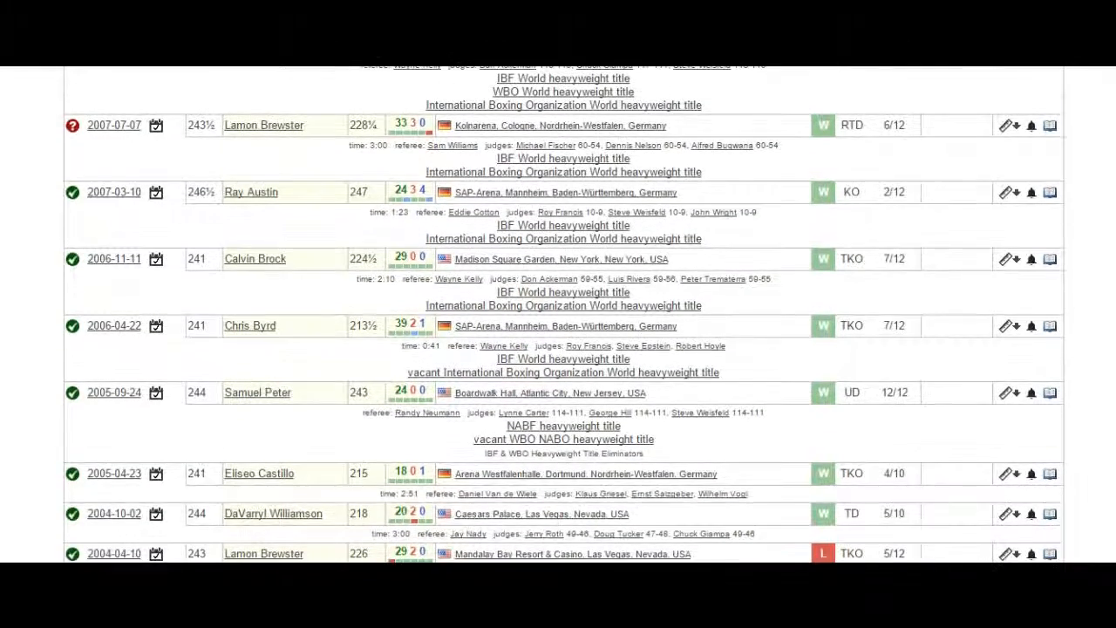
pyautogui.scroll(3)
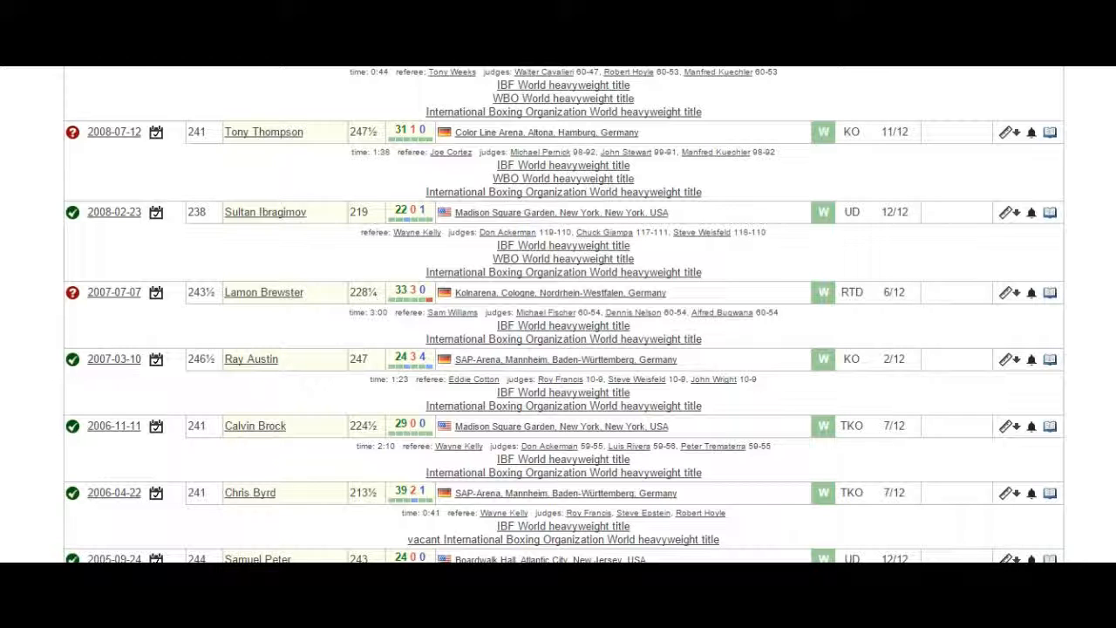
pyautogui.scroll(3)
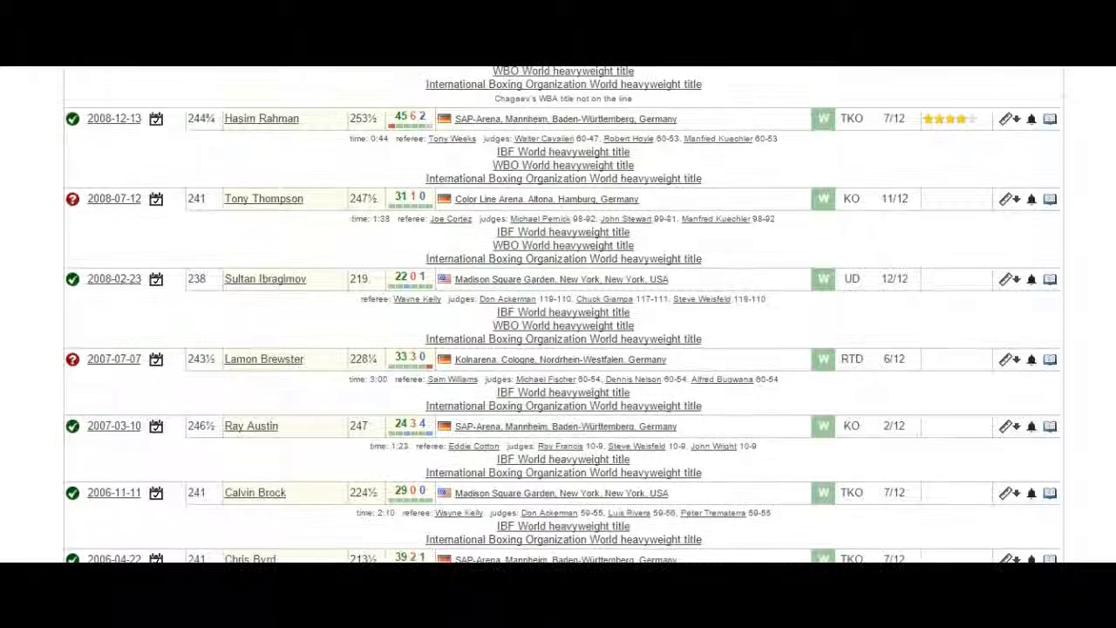
pyautogui.scroll(3)
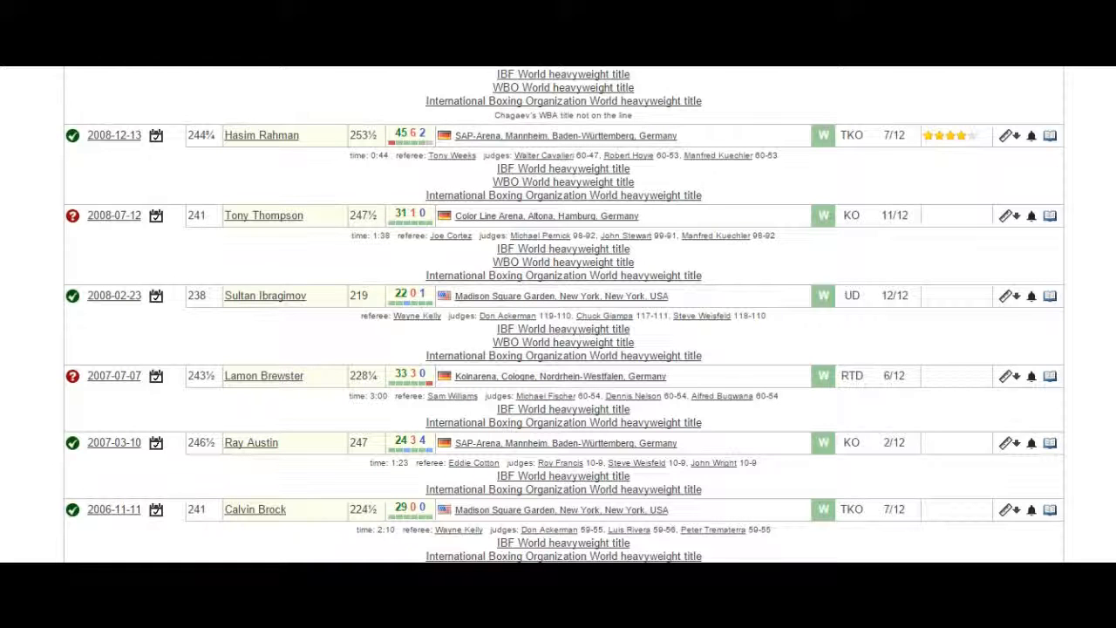
pyautogui.scroll(3)
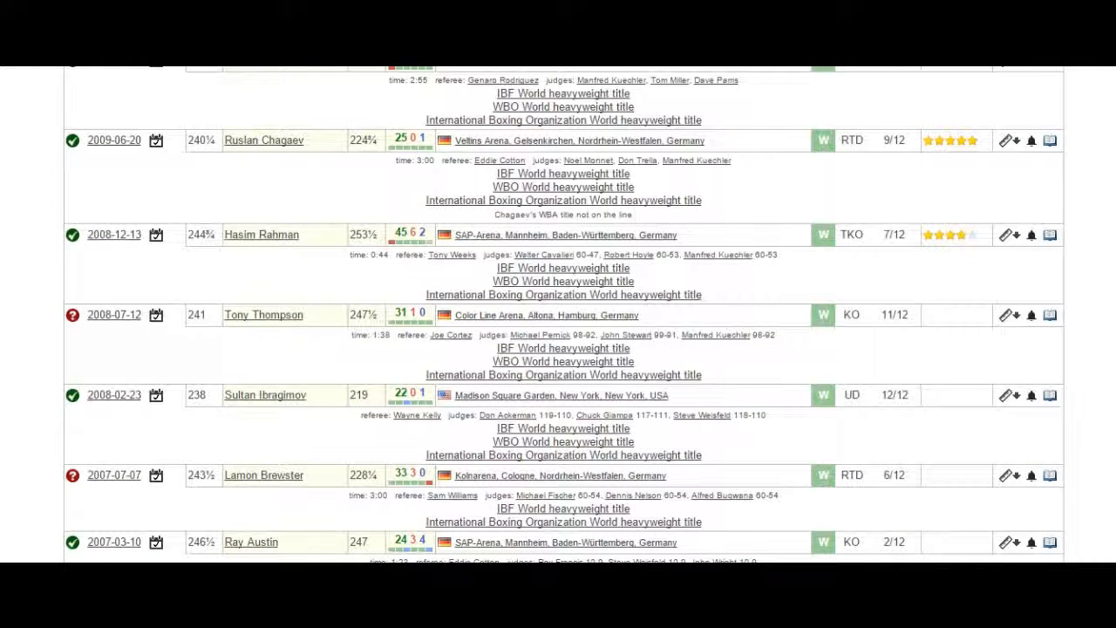
pyautogui.scroll(3)
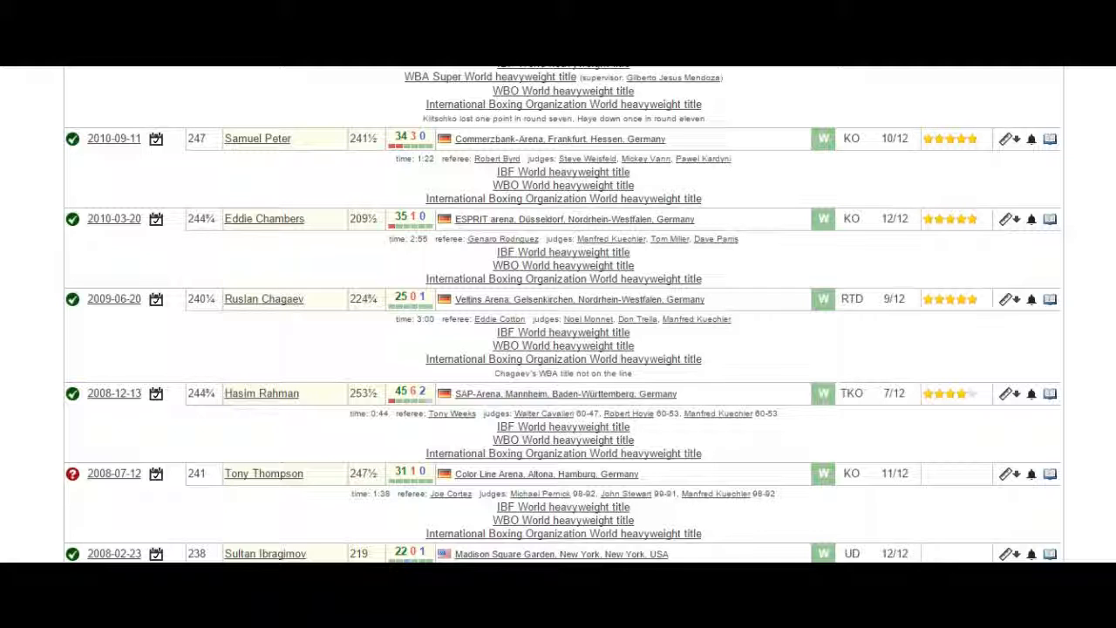
pyautogui.scroll(3)
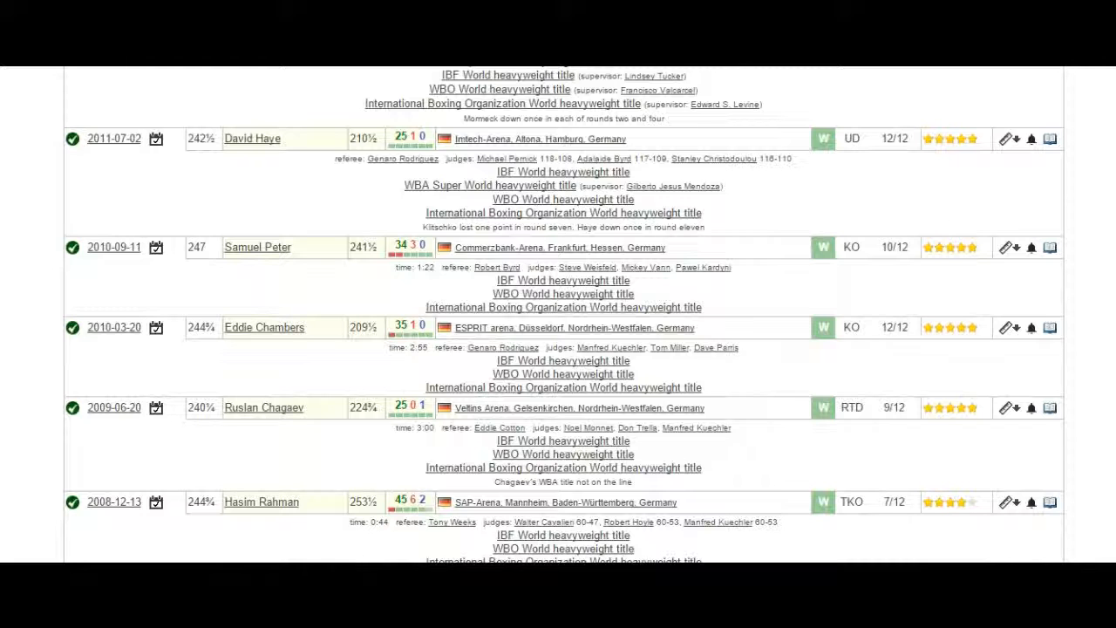
pyautogui.scroll(3)
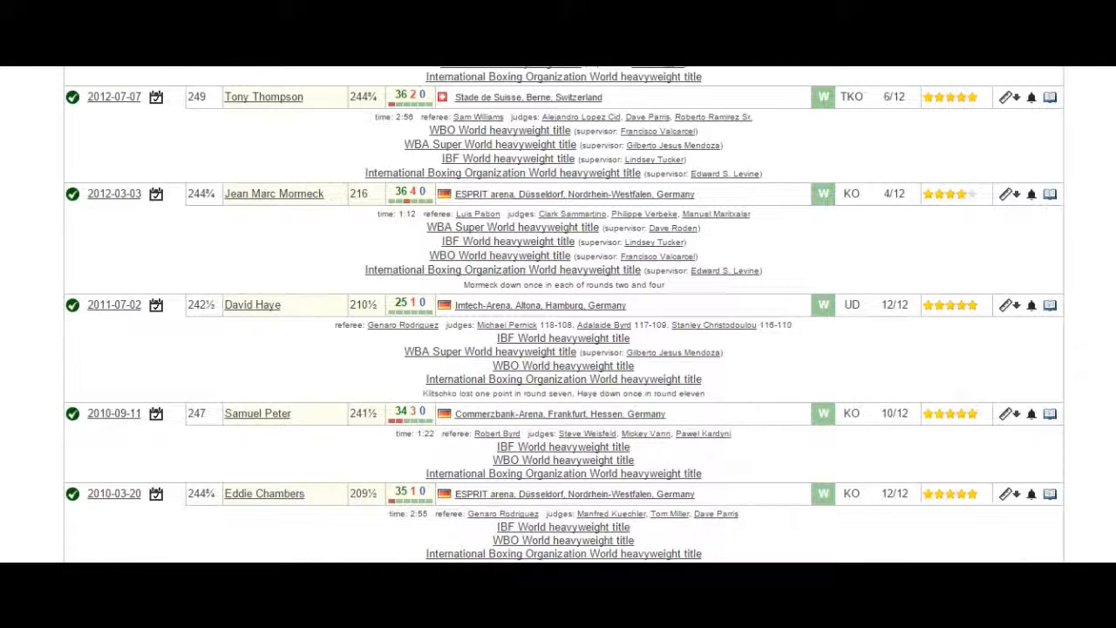
pyautogui.scroll(3)
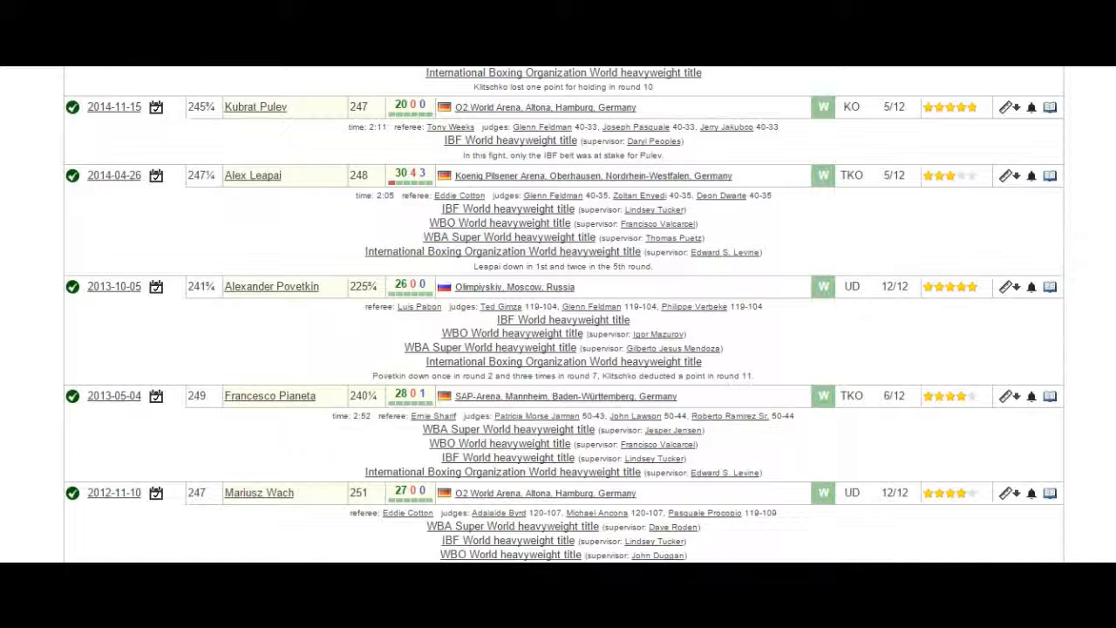
pyautogui.scroll(3)
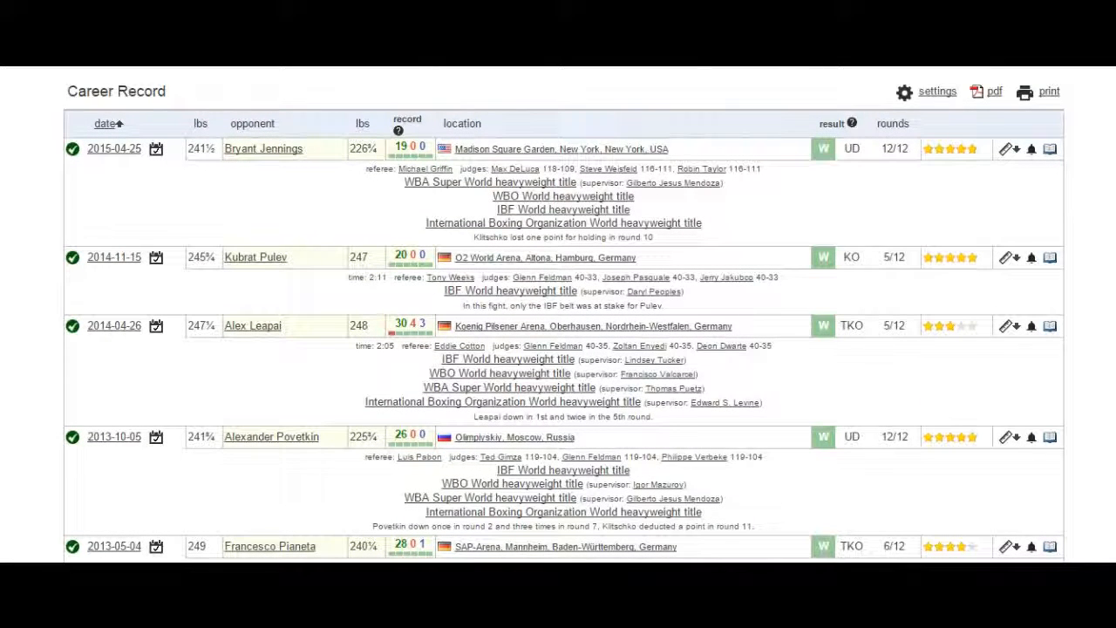
pyautogui.scroll(3)
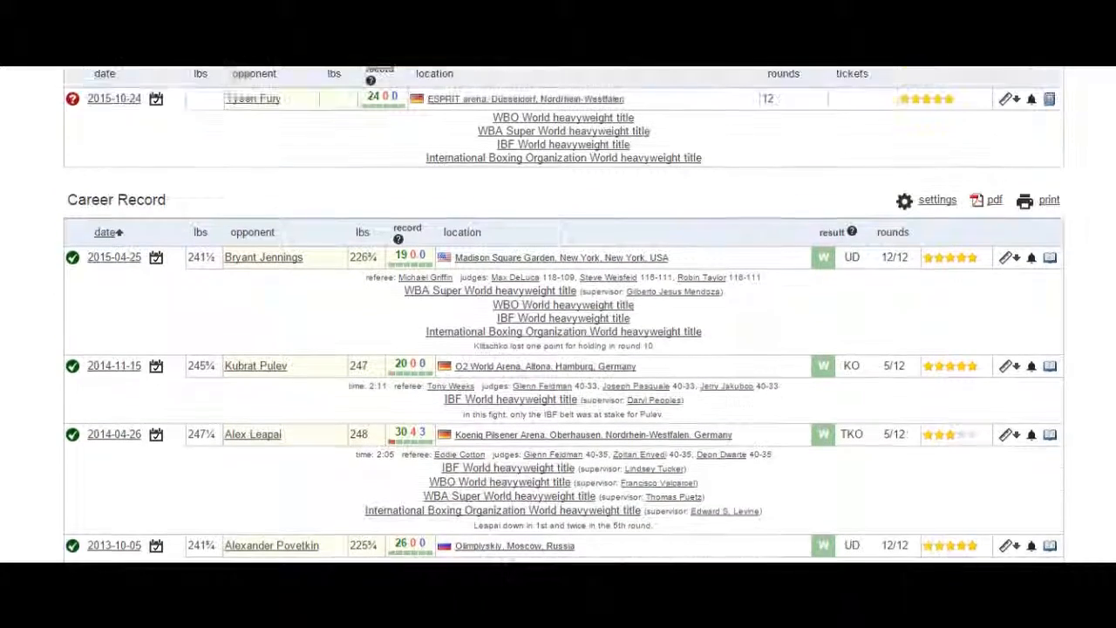
pyautogui.scroll(3)
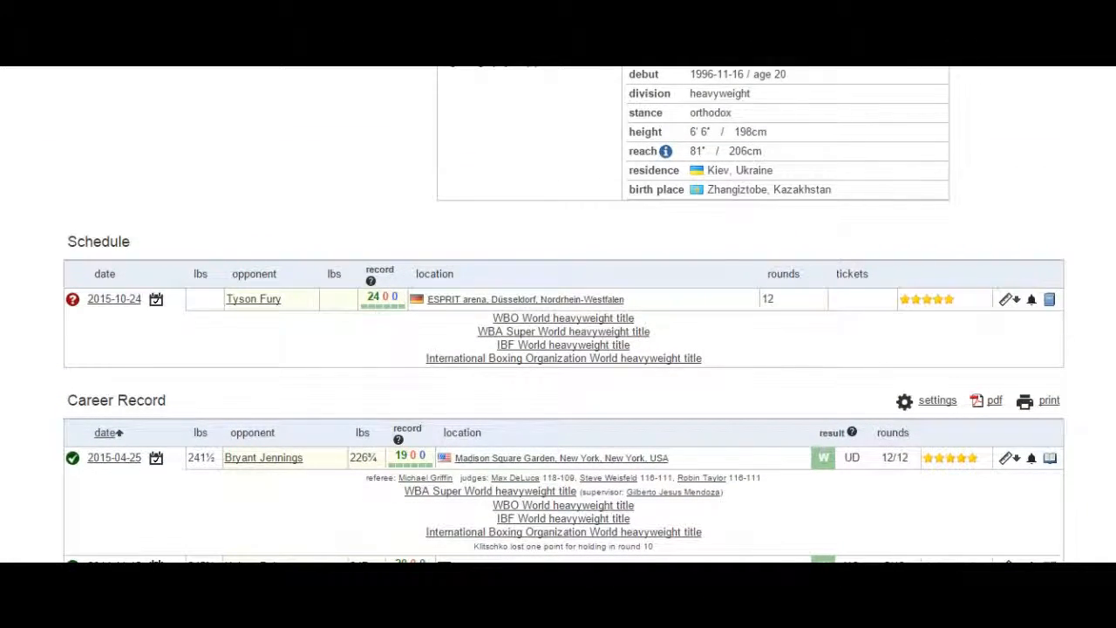
pyautogui.scroll(3)
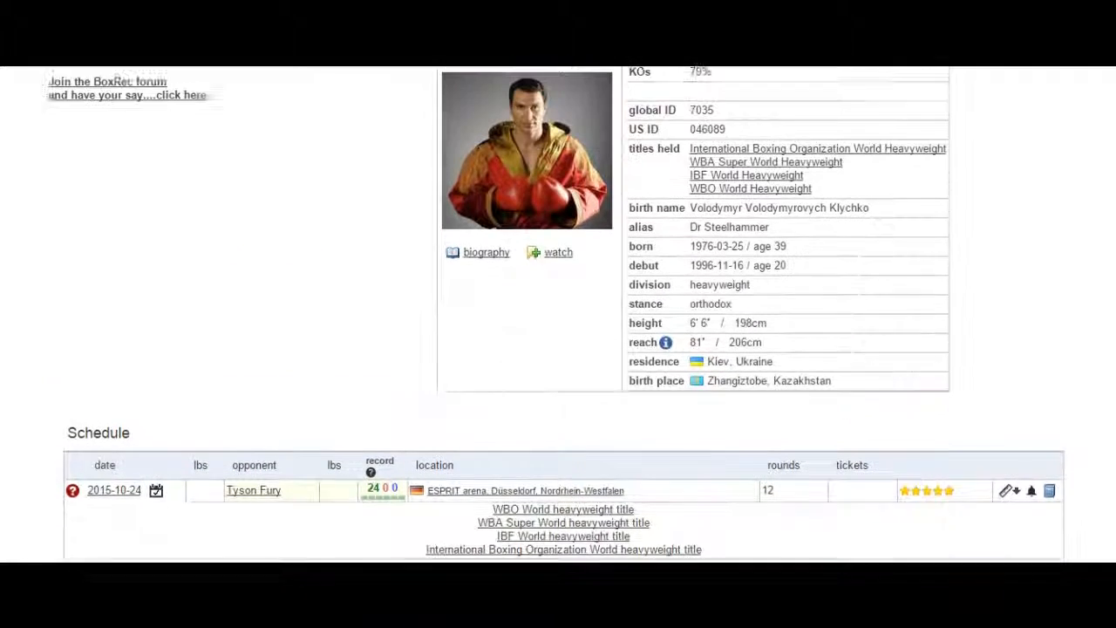
pyautogui.scroll(3)
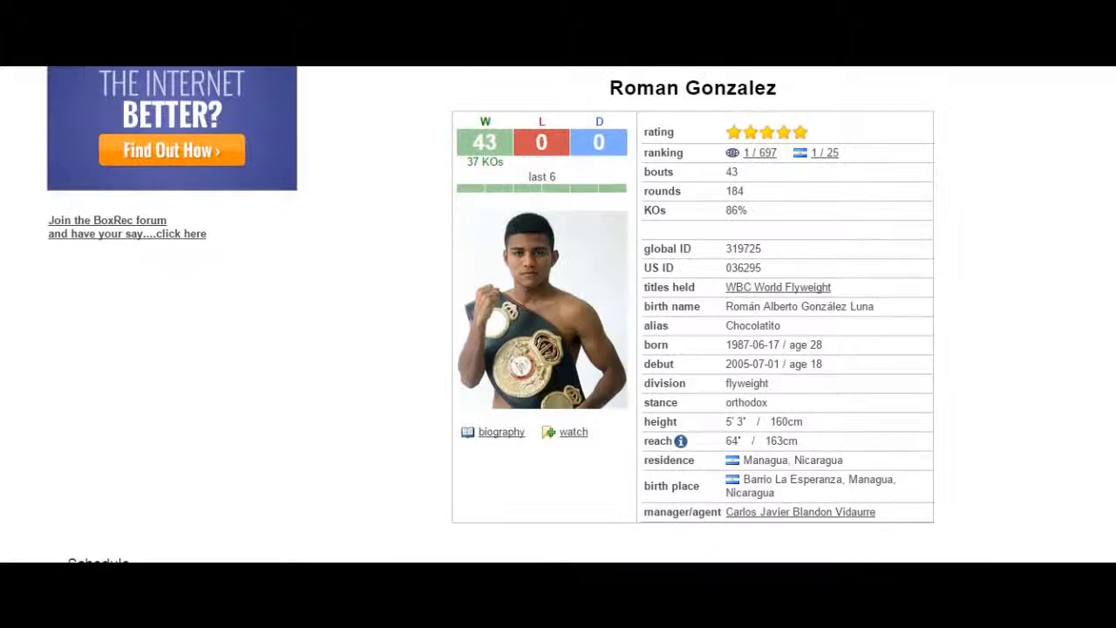
pyautogui.scroll(-3)
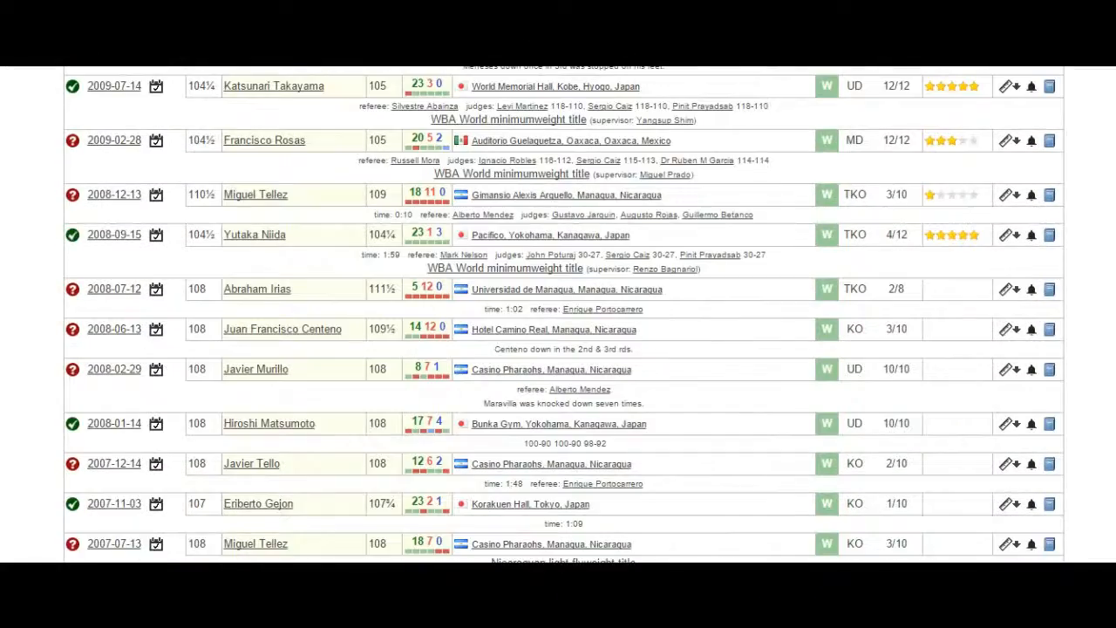
pyautogui.scroll(3)
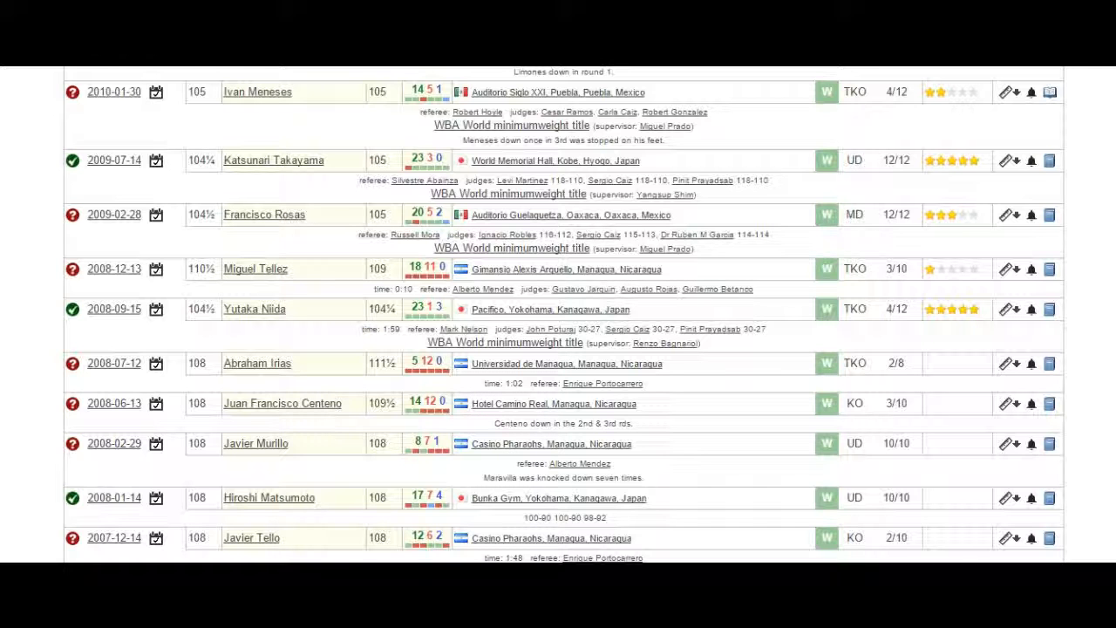
pyautogui.scroll(3)
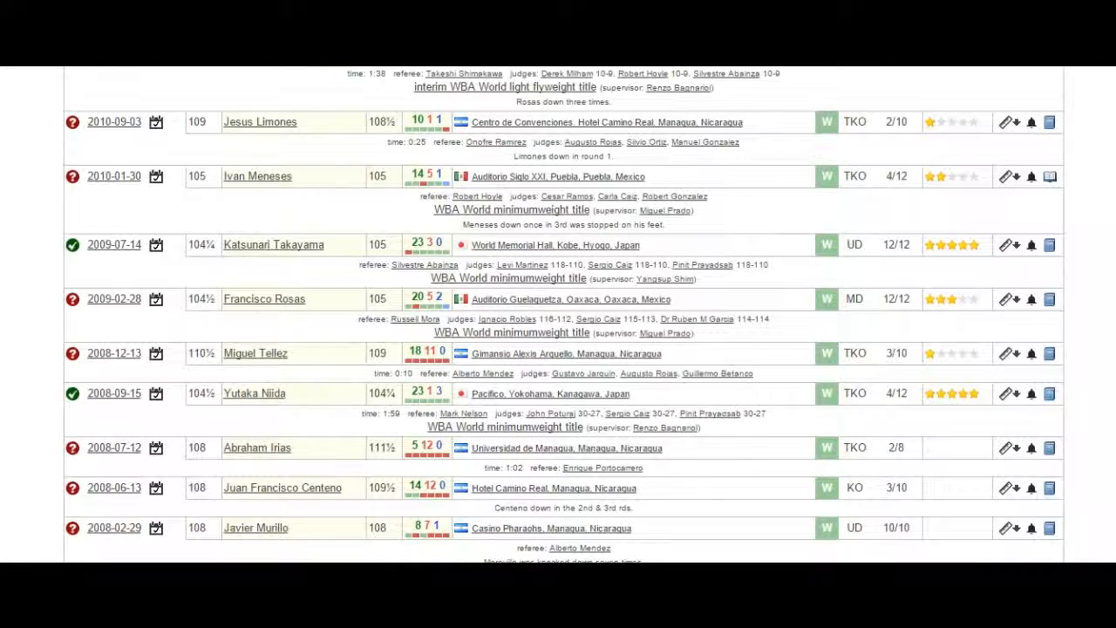
pyautogui.scroll(3)
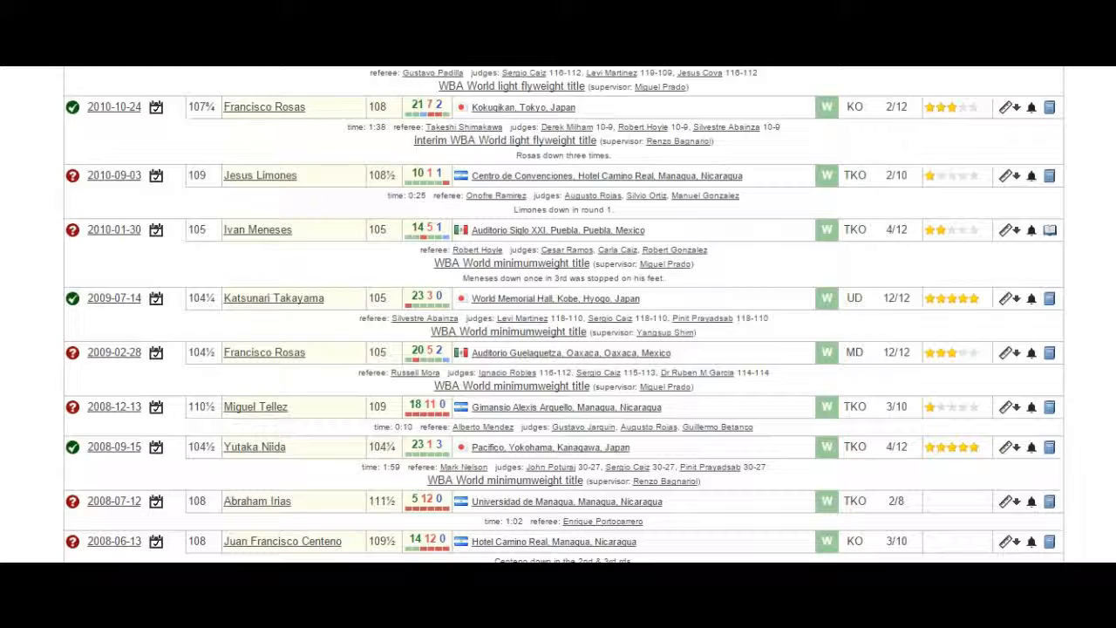
pyautogui.scroll(3)
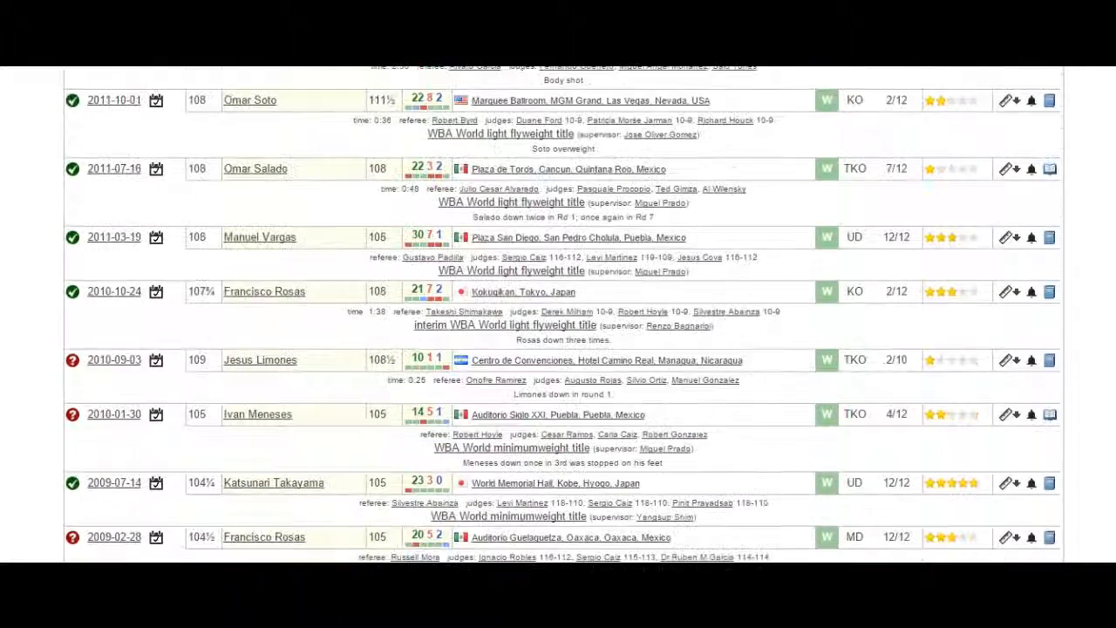
pyautogui.scroll(3)
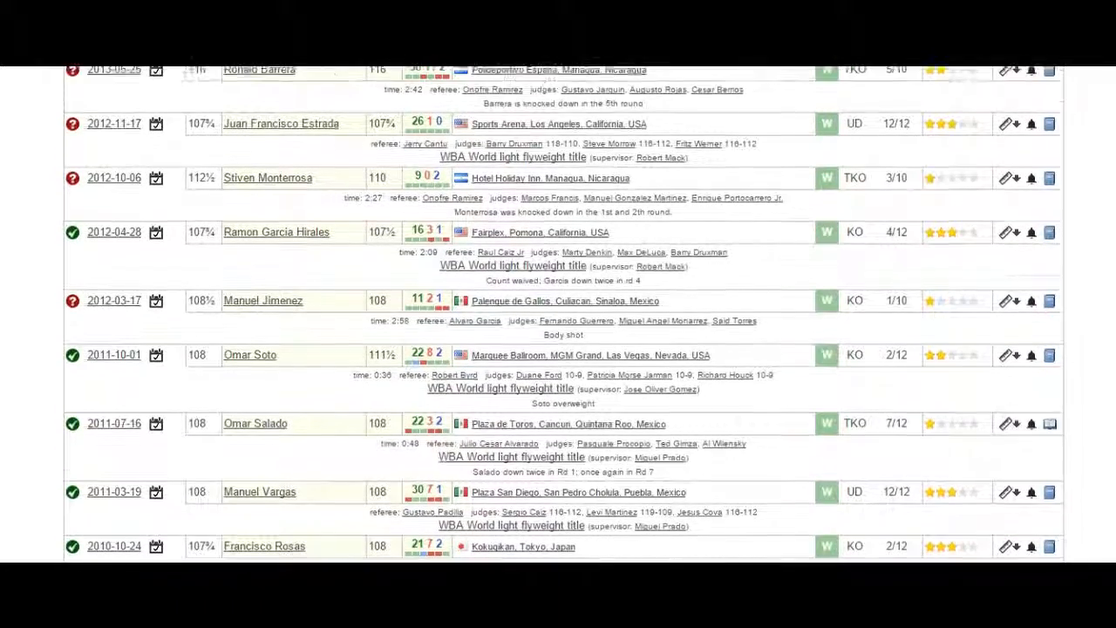
pyautogui.scroll(3)
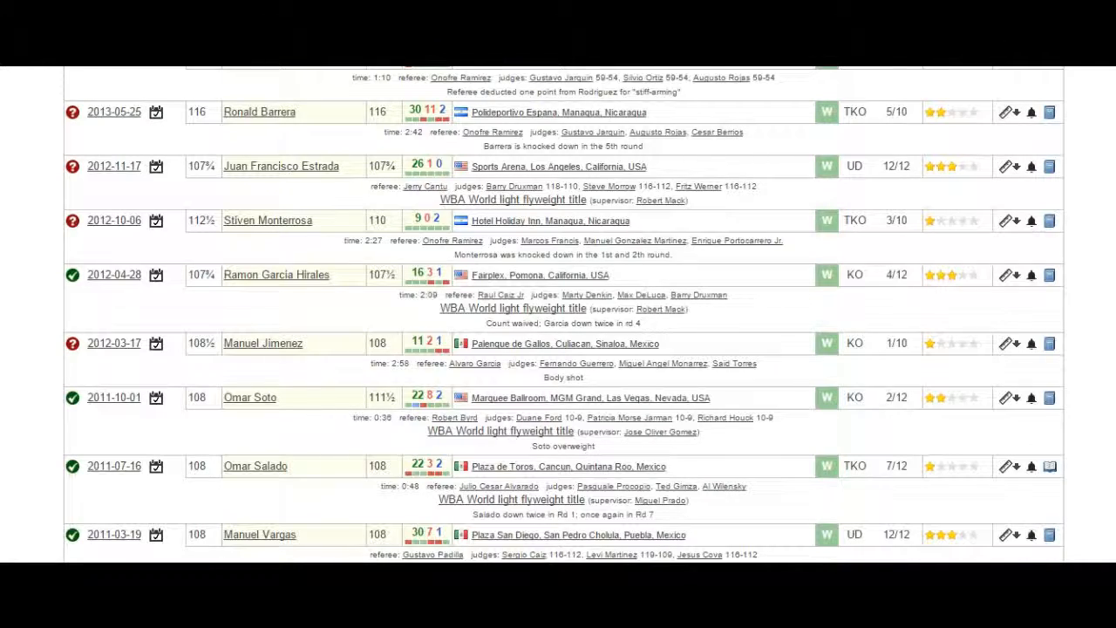
pyautogui.scroll(3)
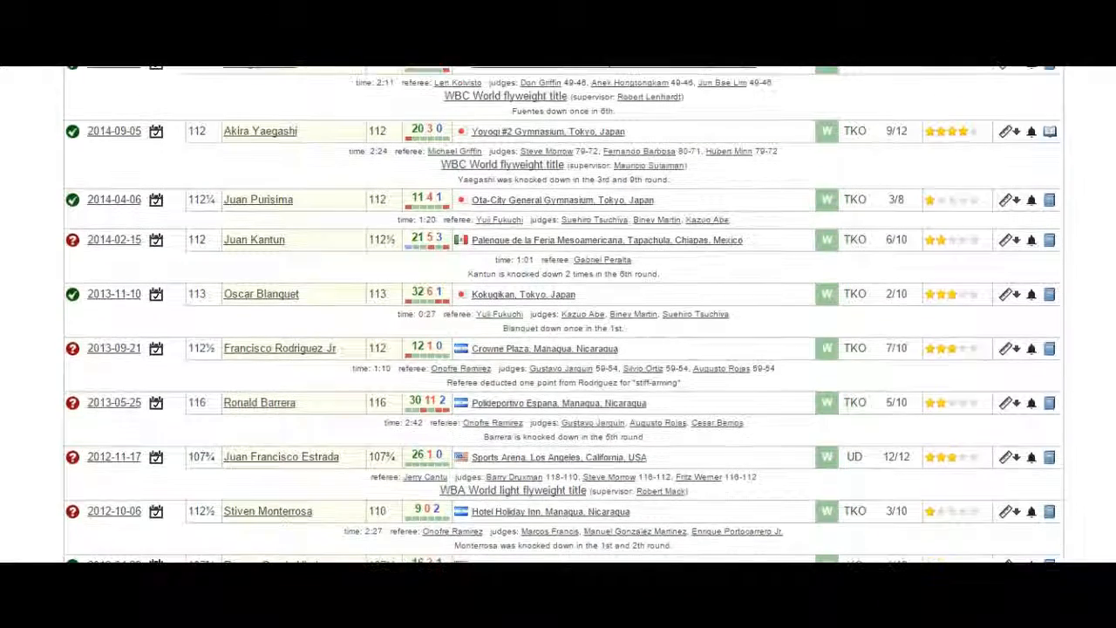
pyautogui.scroll(3)
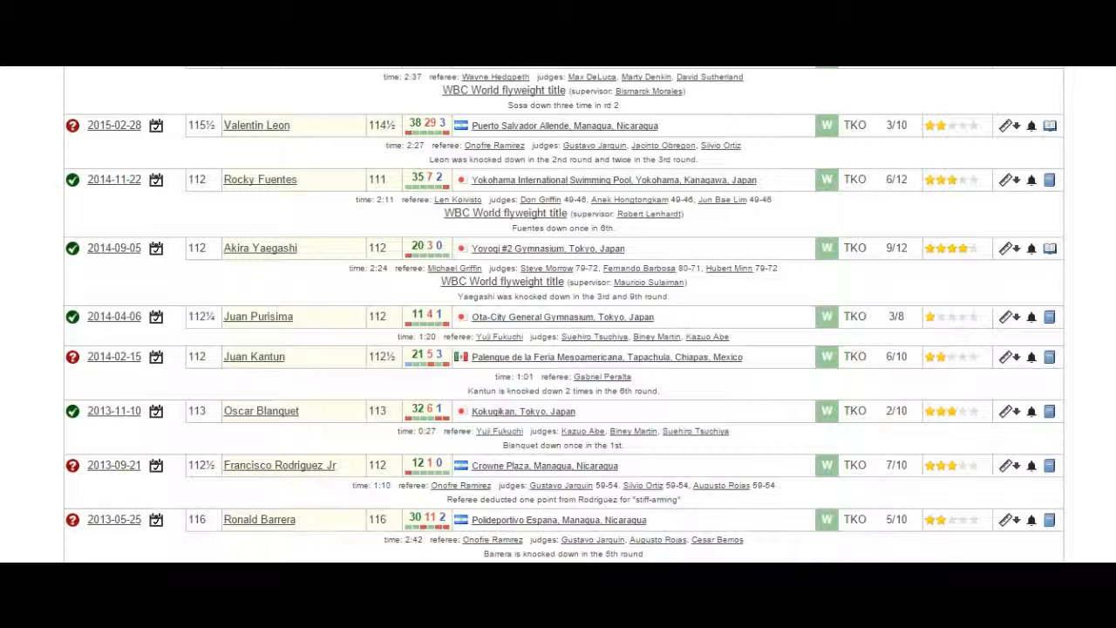
pyautogui.scroll(3)
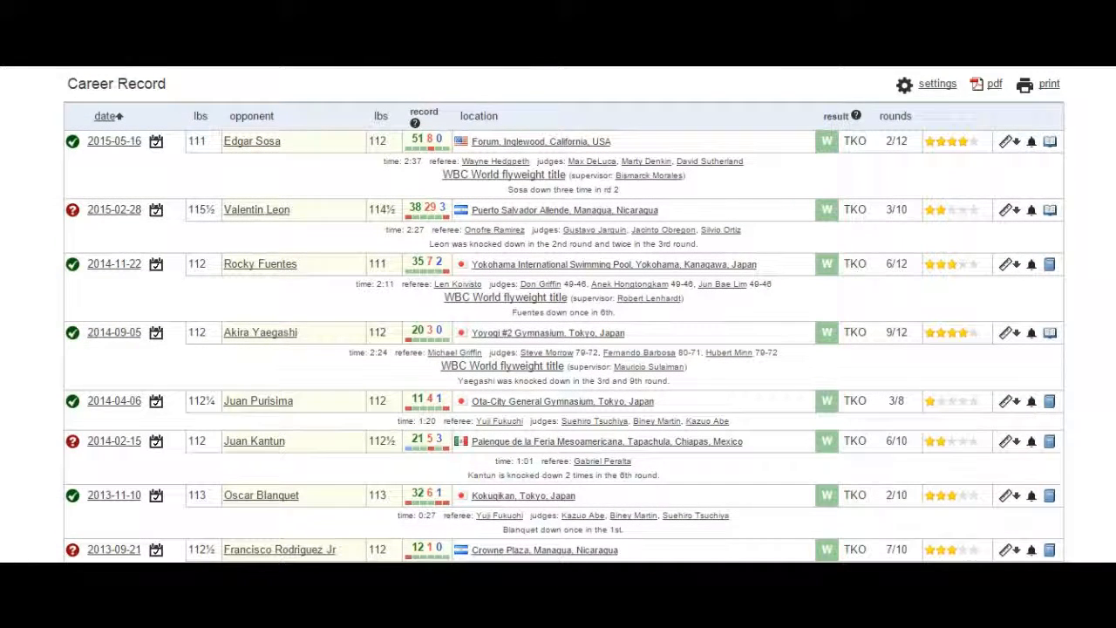
pyautogui.scroll(3)
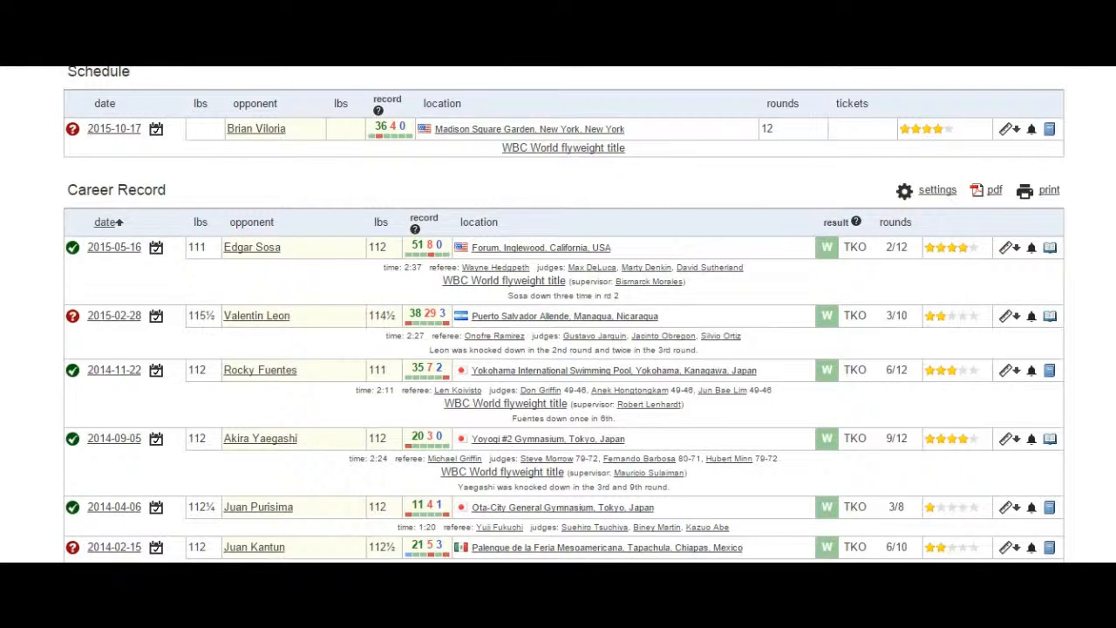
pyautogui.scroll(3)
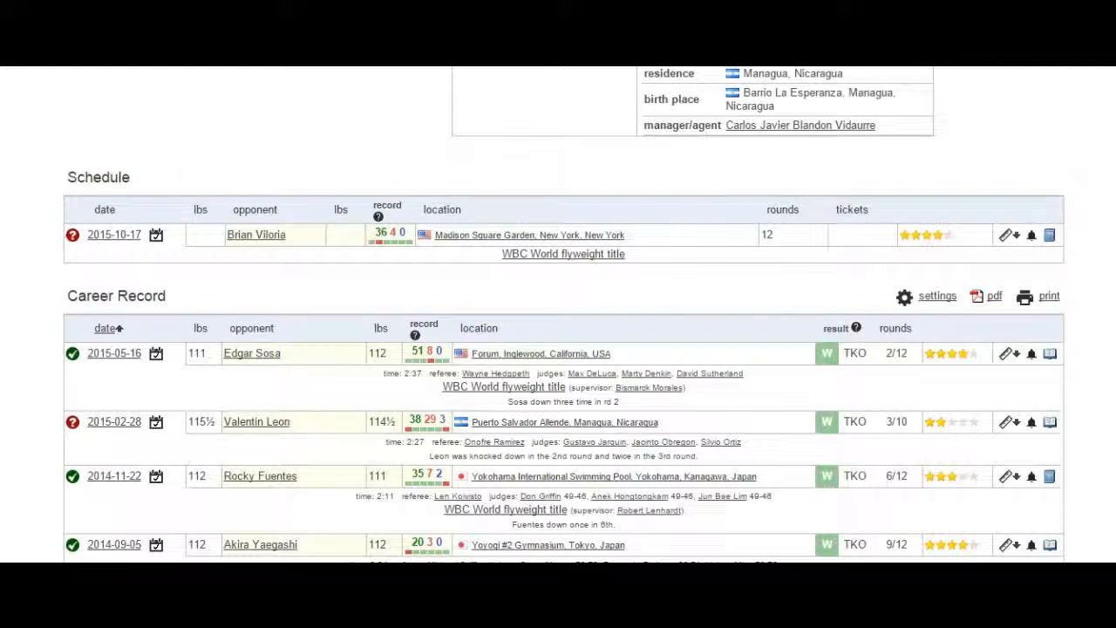
pyautogui.scroll(3)
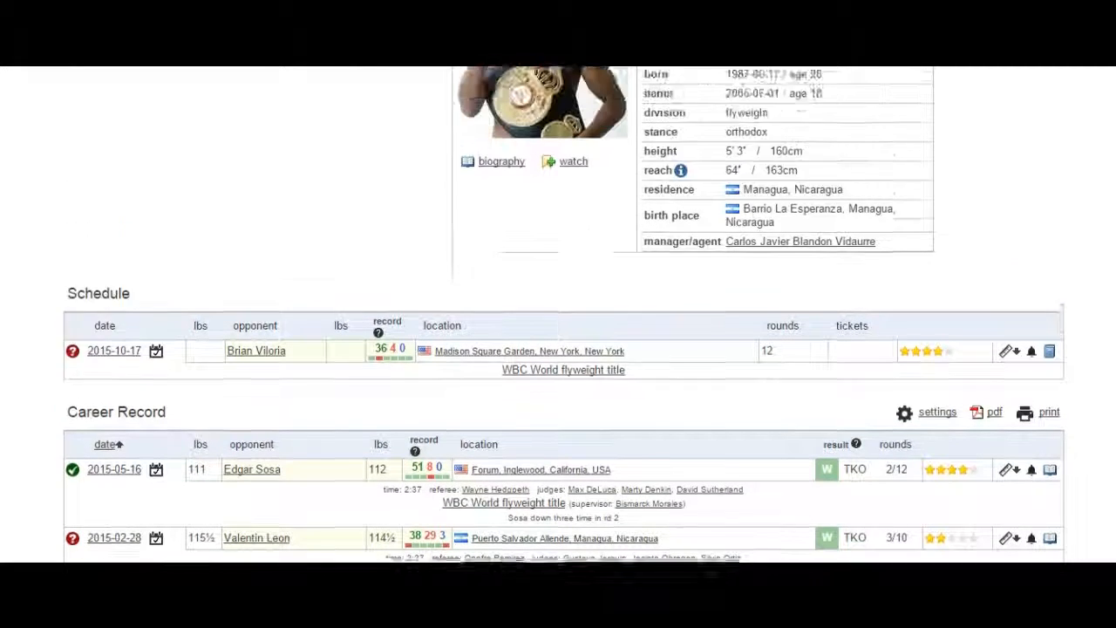
pyautogui.scroll(3)
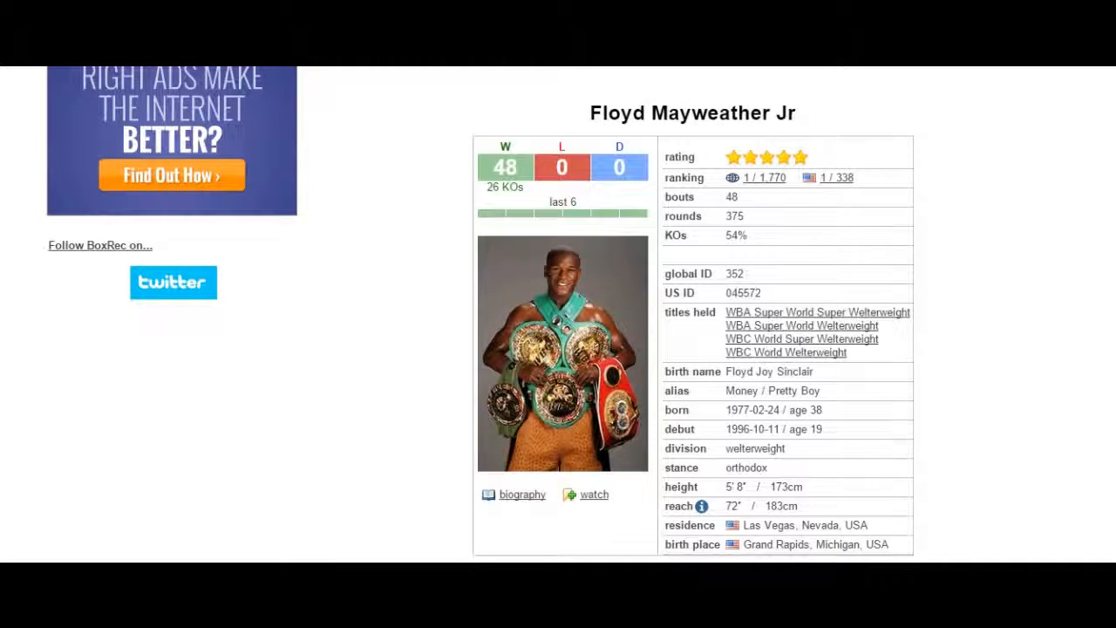
pyautogui.scroll(-3)
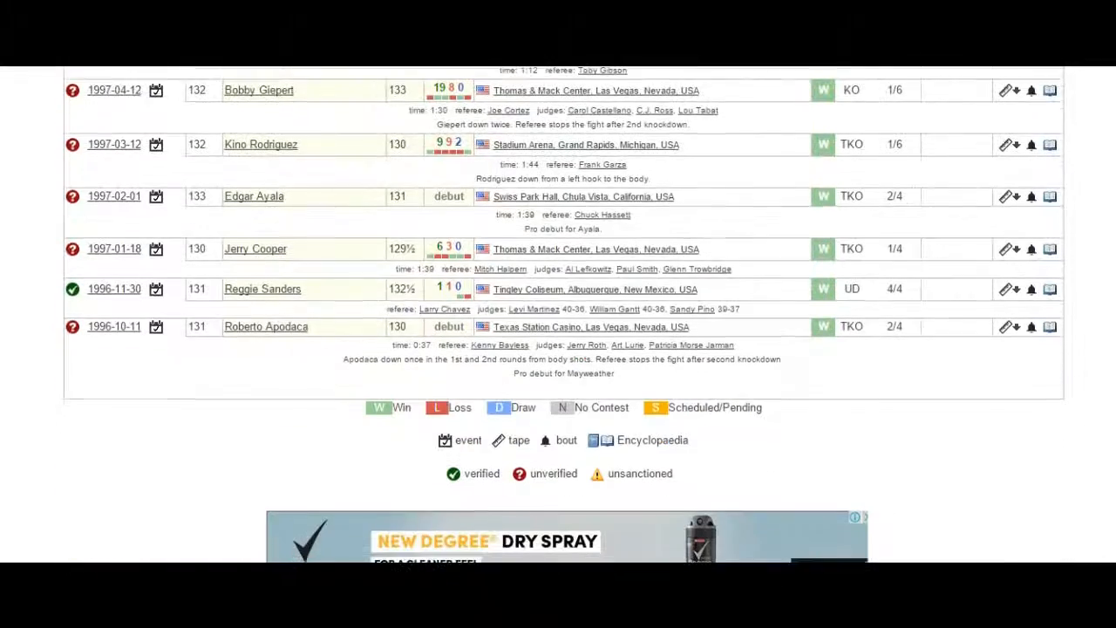
pyautogui.scroll(3)
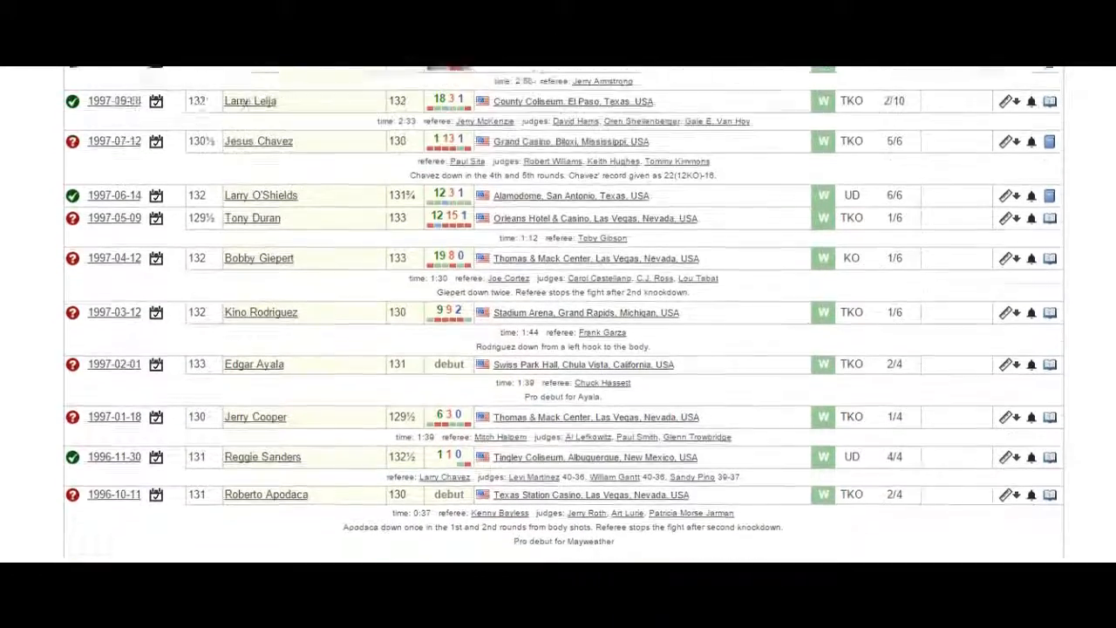
pyautogui.scroll(3)
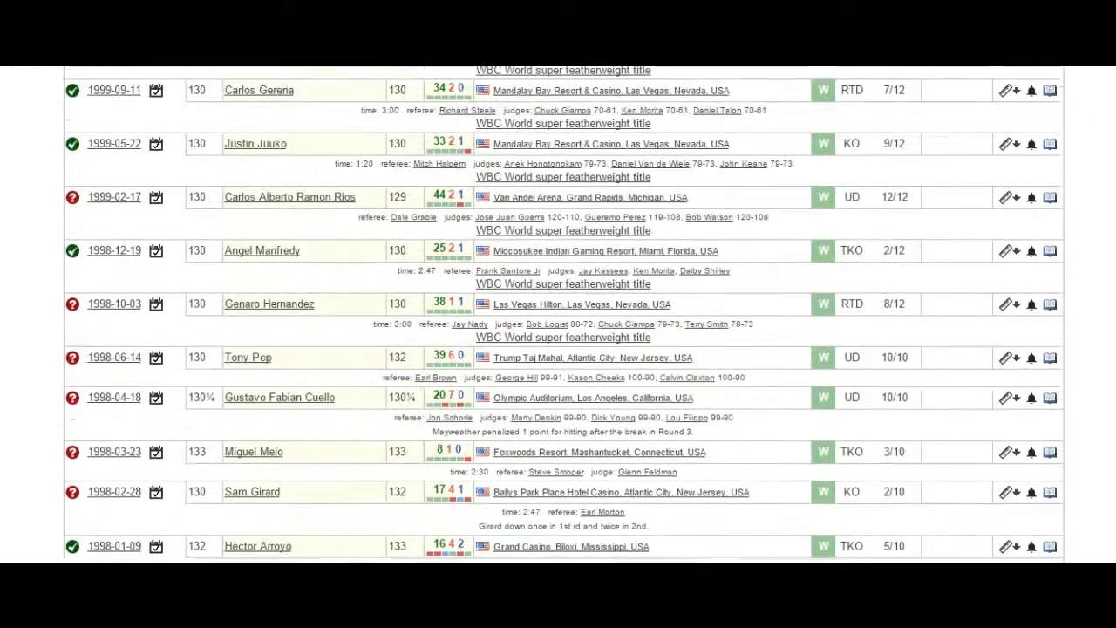
pyautogui.scroll(3)
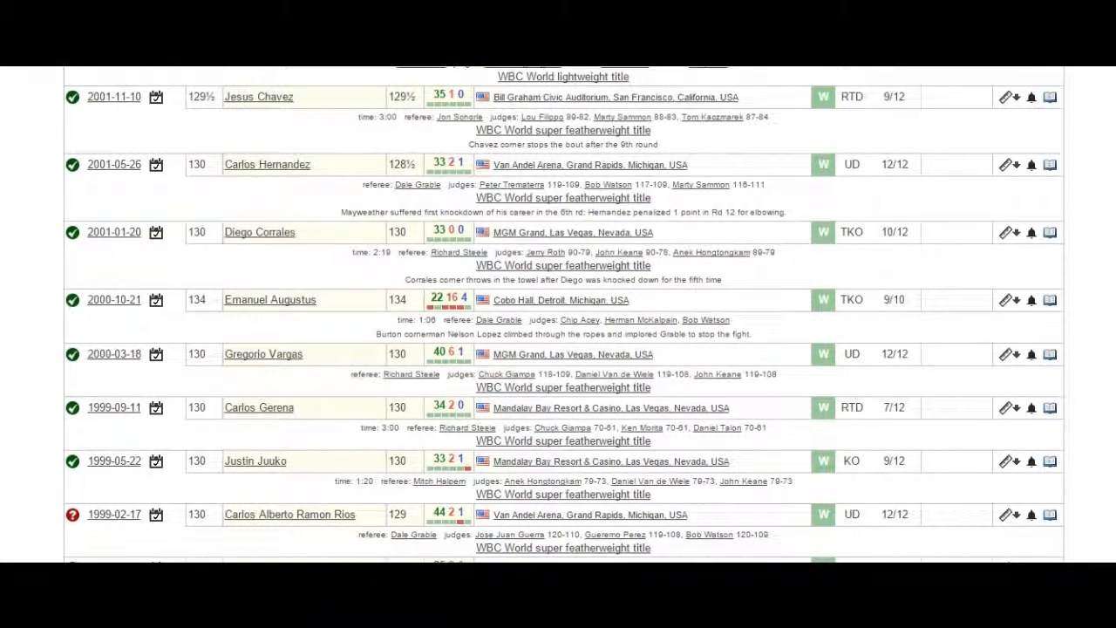
pyautogui.scroll(-3)
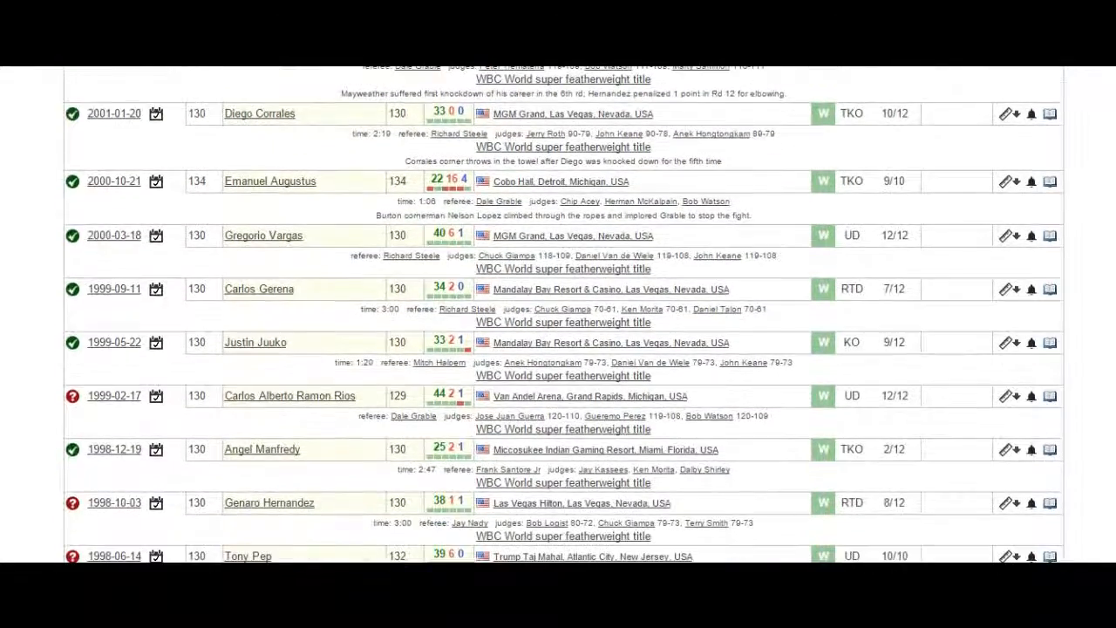
pyautogui.scroll(-3)
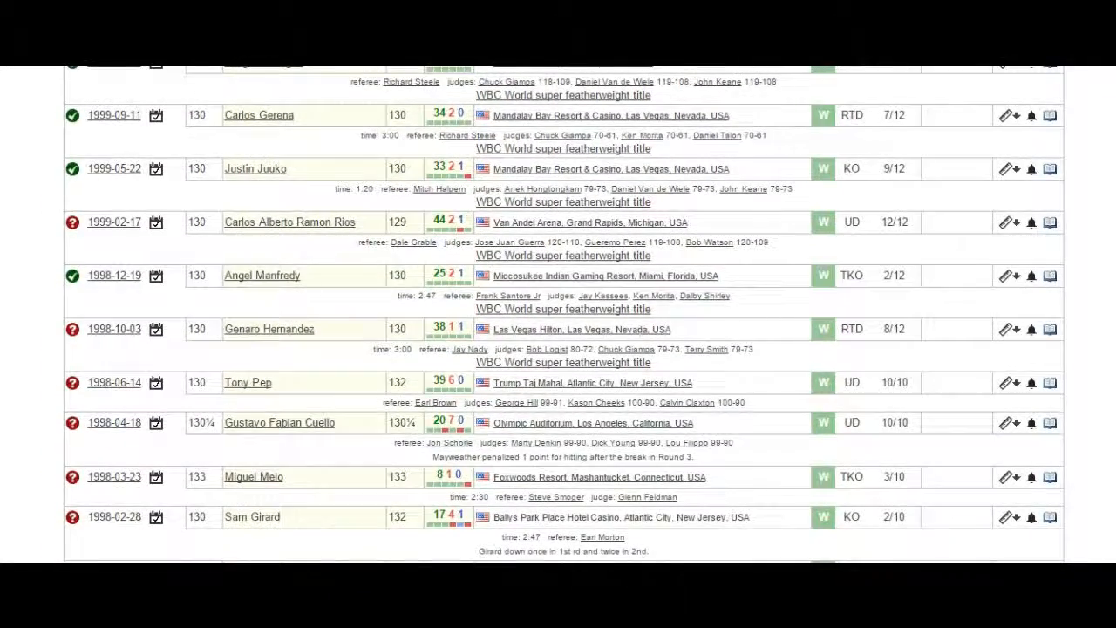
pyautogui.scroll(3)
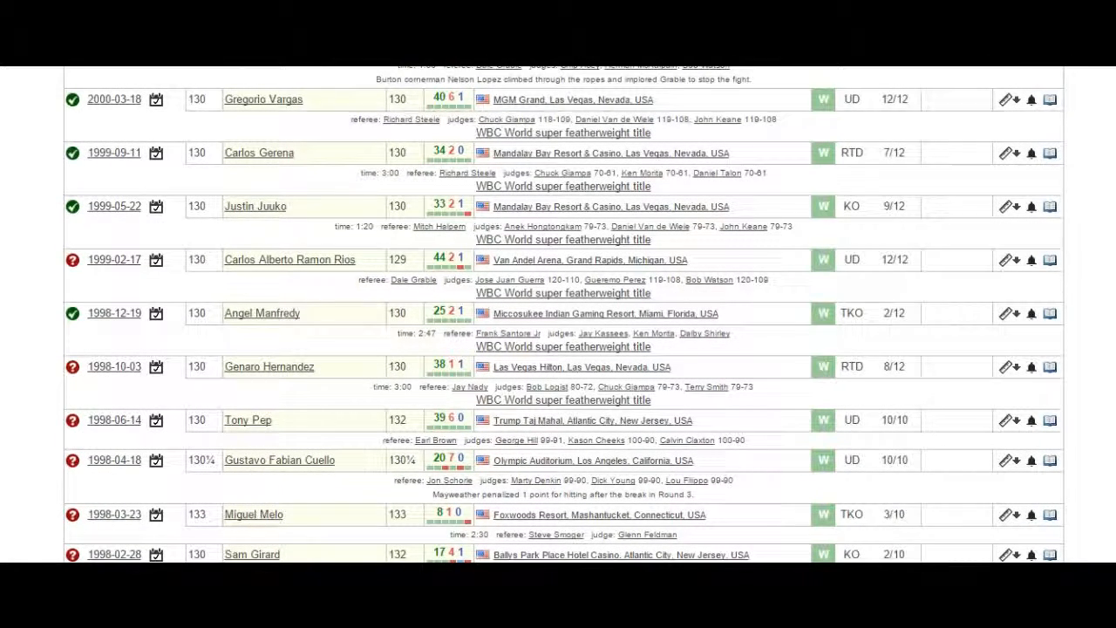
pyautogui.scroll(3)
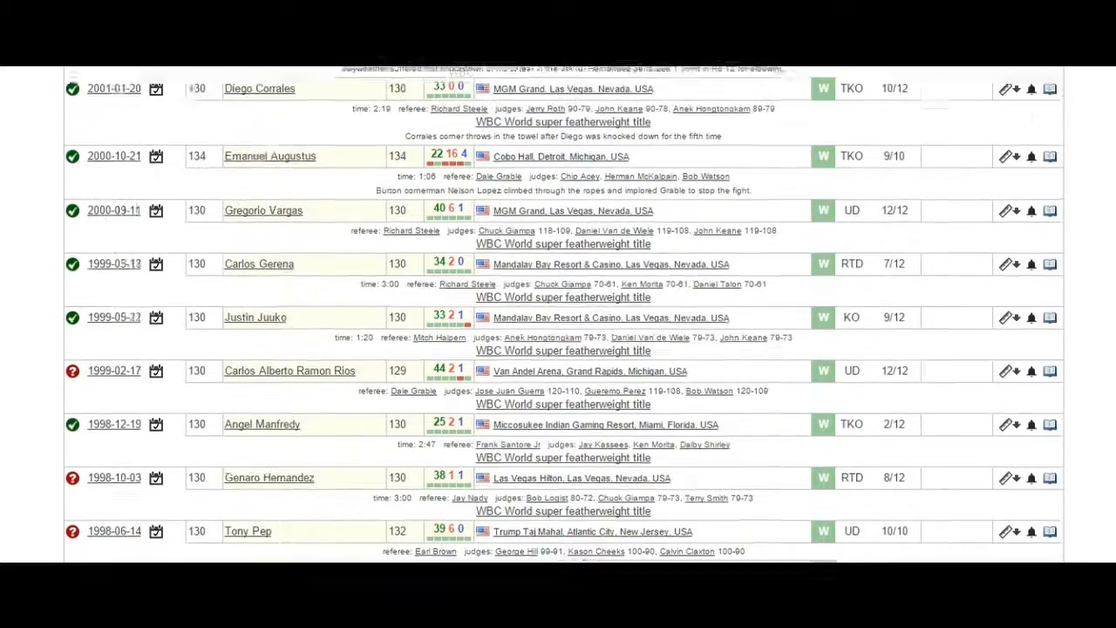
pyautogui.scroll(3)
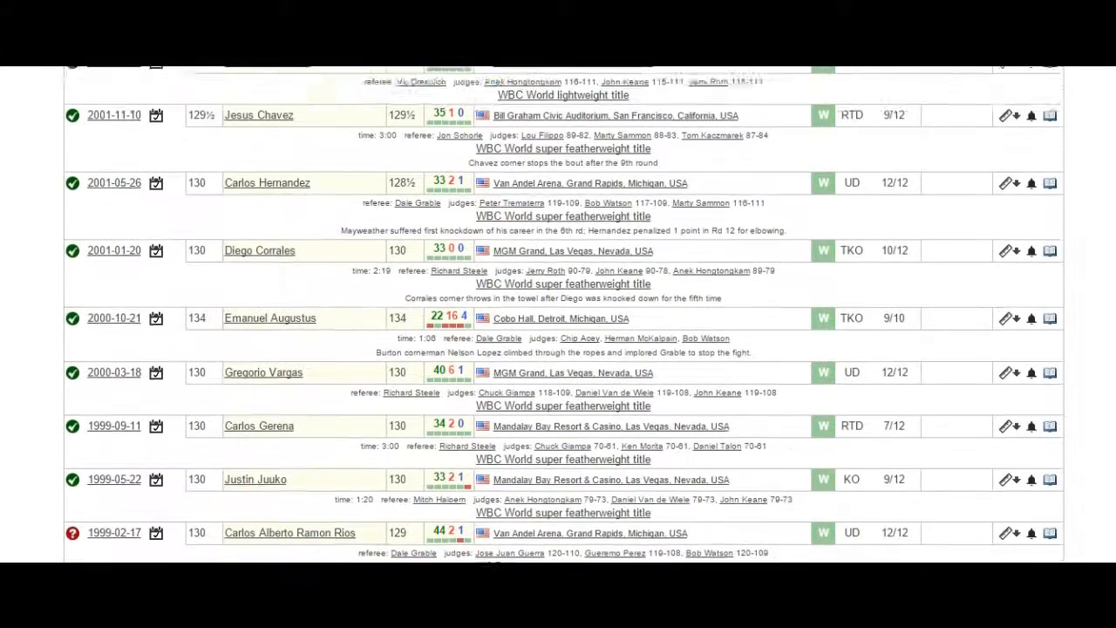
pyautogui.scroll(3)
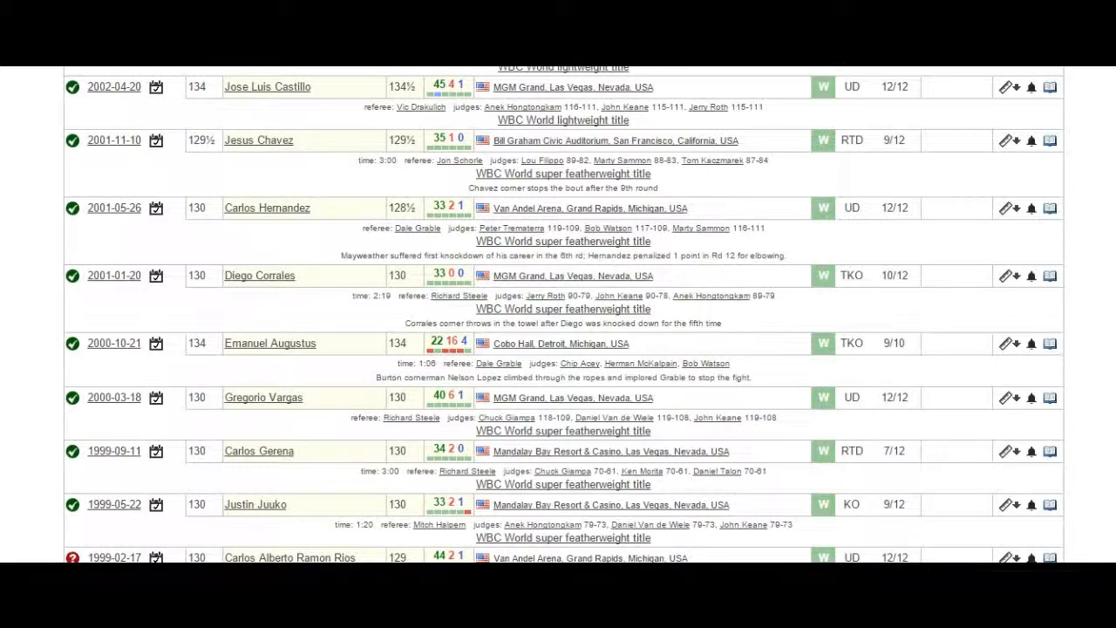
pyautogui.scroll(3)
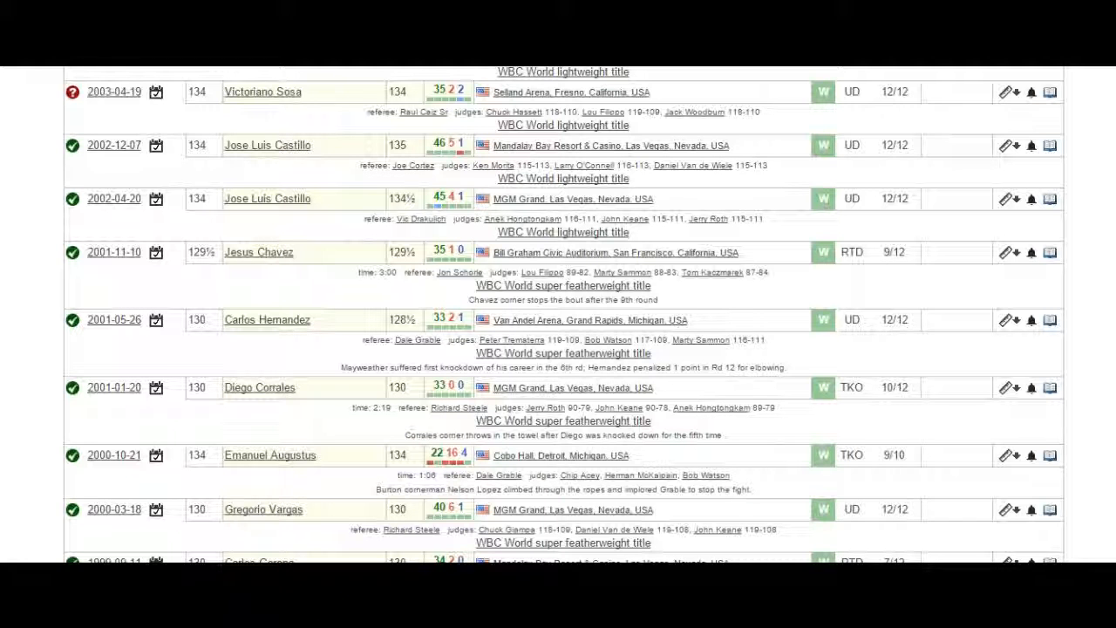
pyautogui.scroll(3)
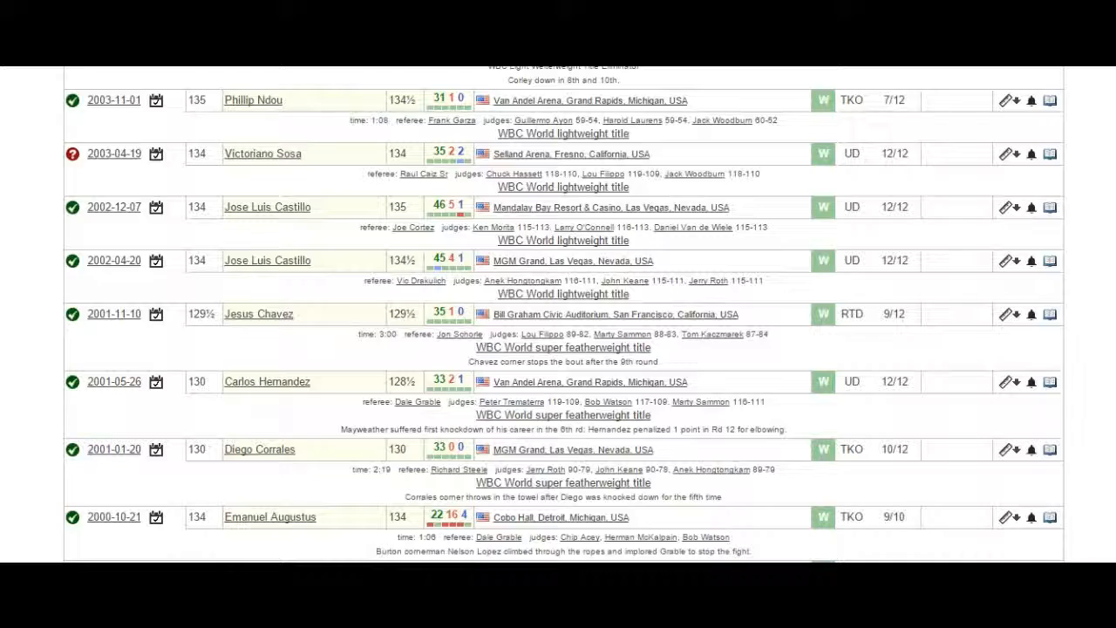
pyautogui.scroll(3)
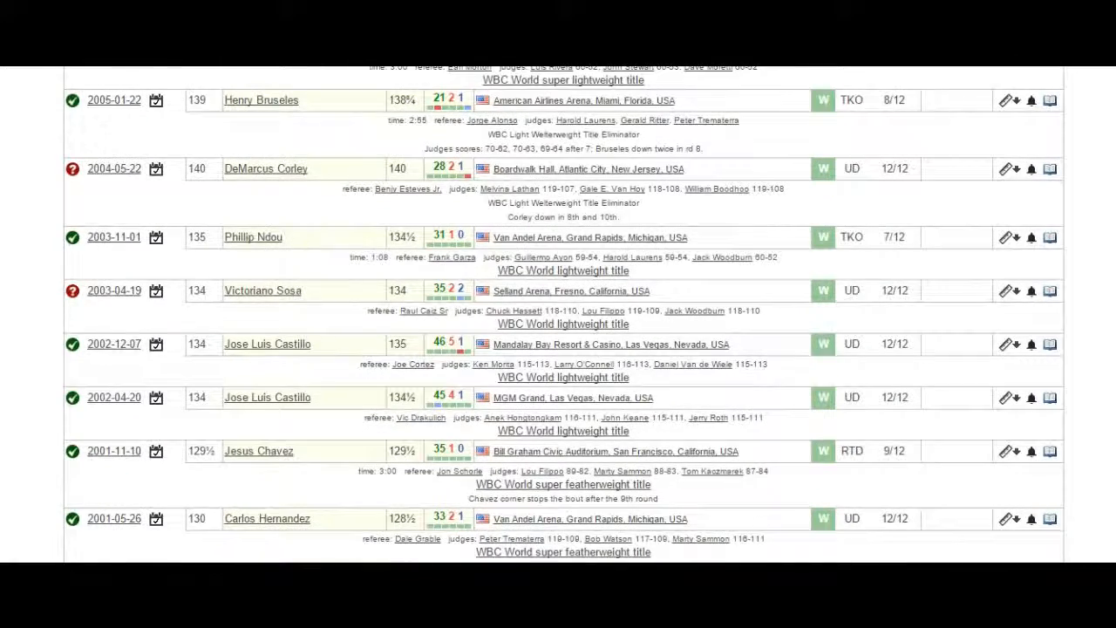
pyautogui.scroll(3)
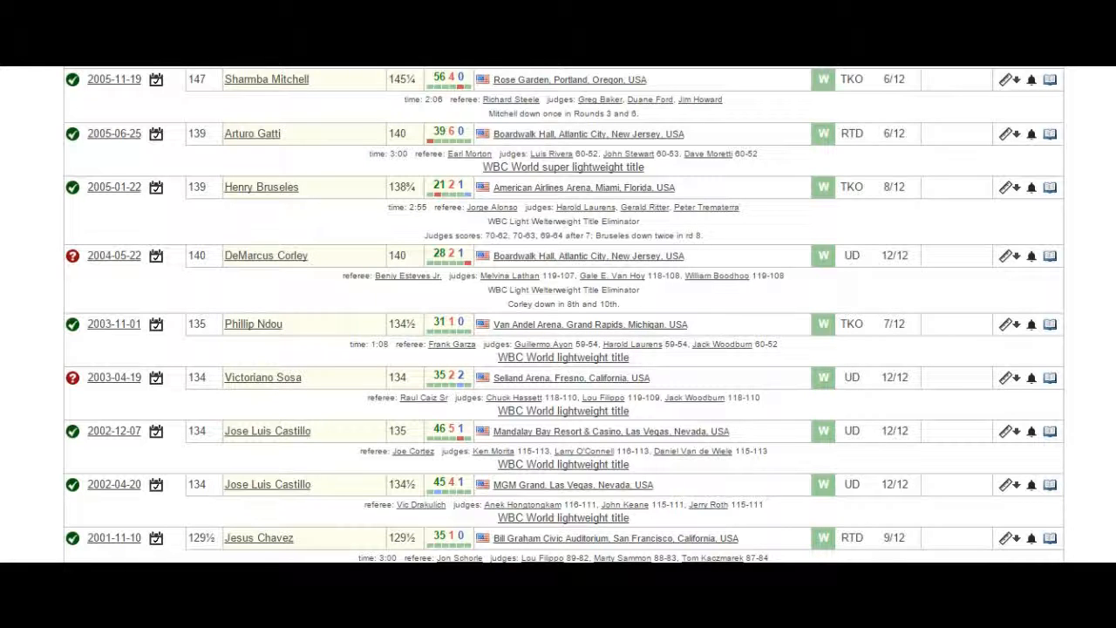
pyautogui.scroll(3)
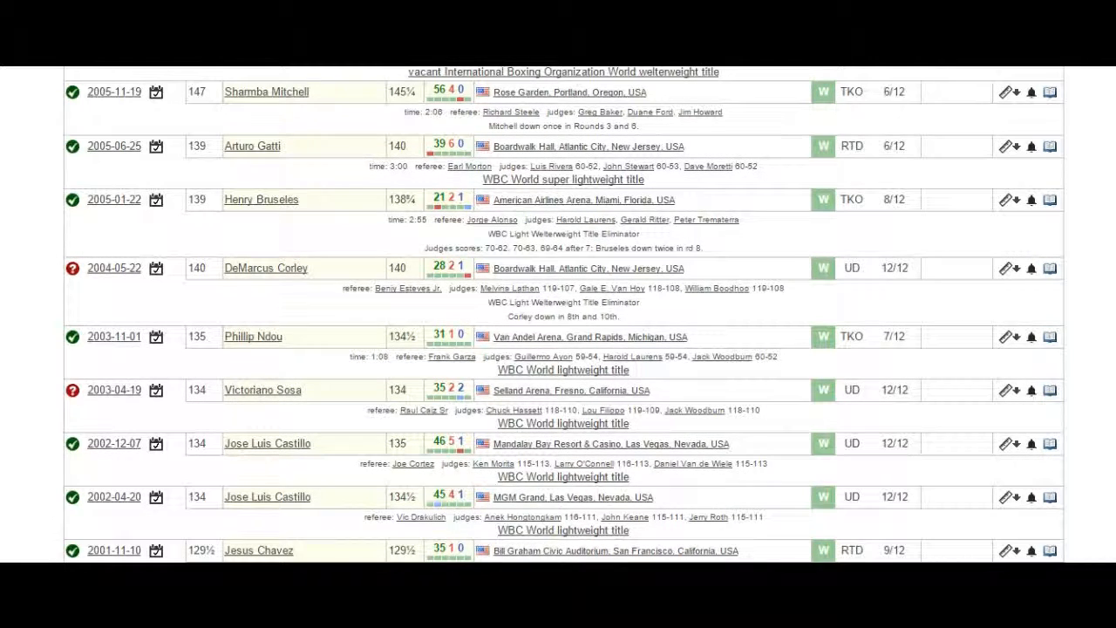
pyautogui.scroll(3)
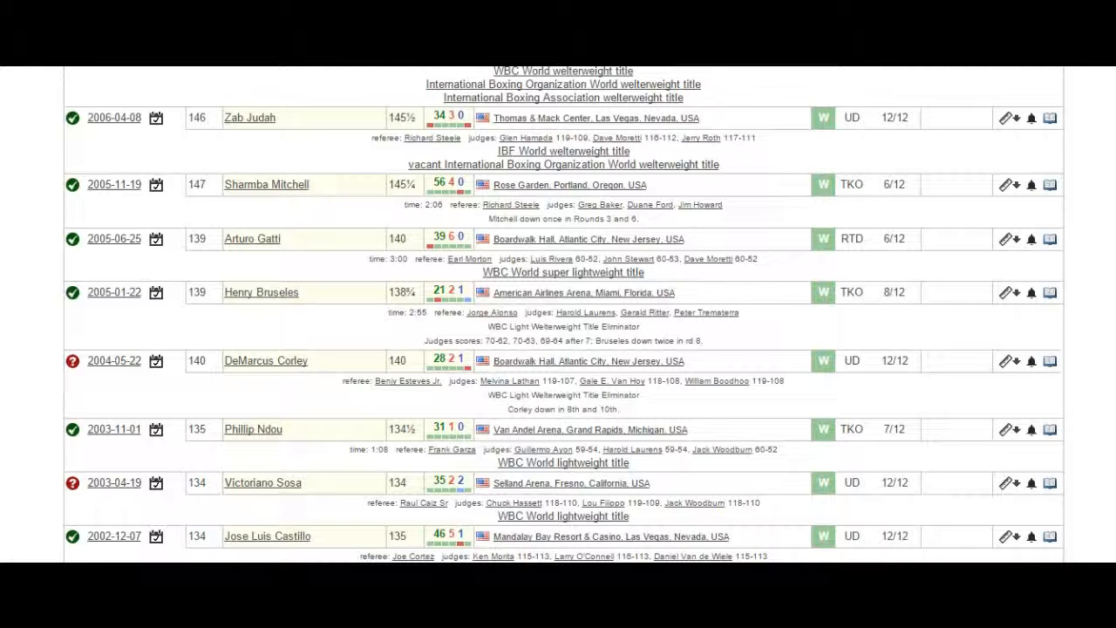
pyautogui.scroll(3)
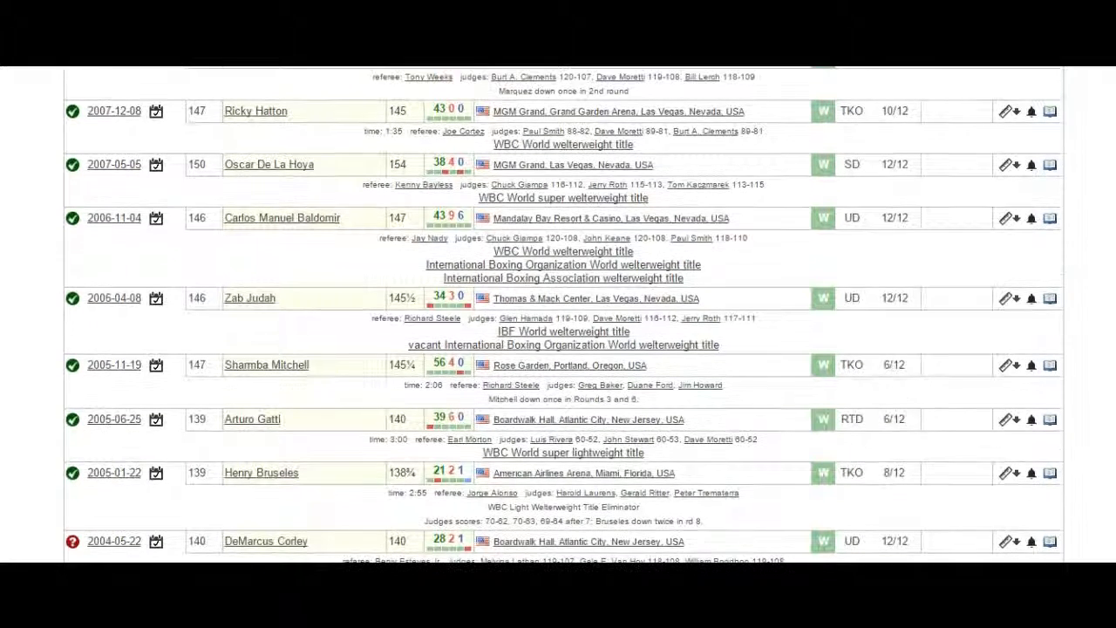
pyautogui.scroll(3)
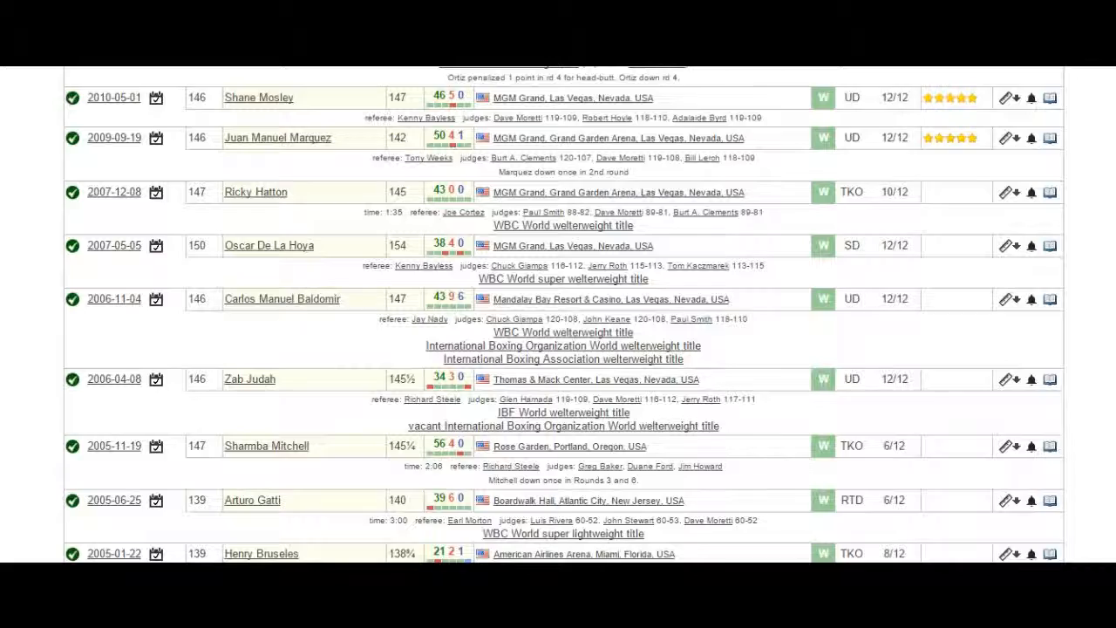
pyautogui.scroll(3)
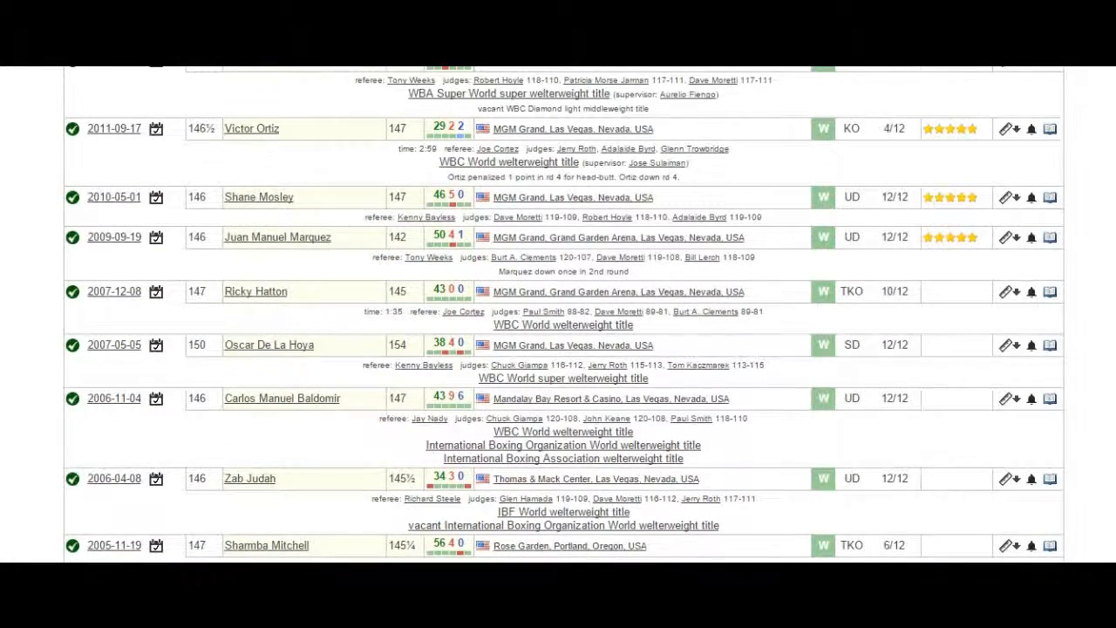
pyautogui.scroll(3)
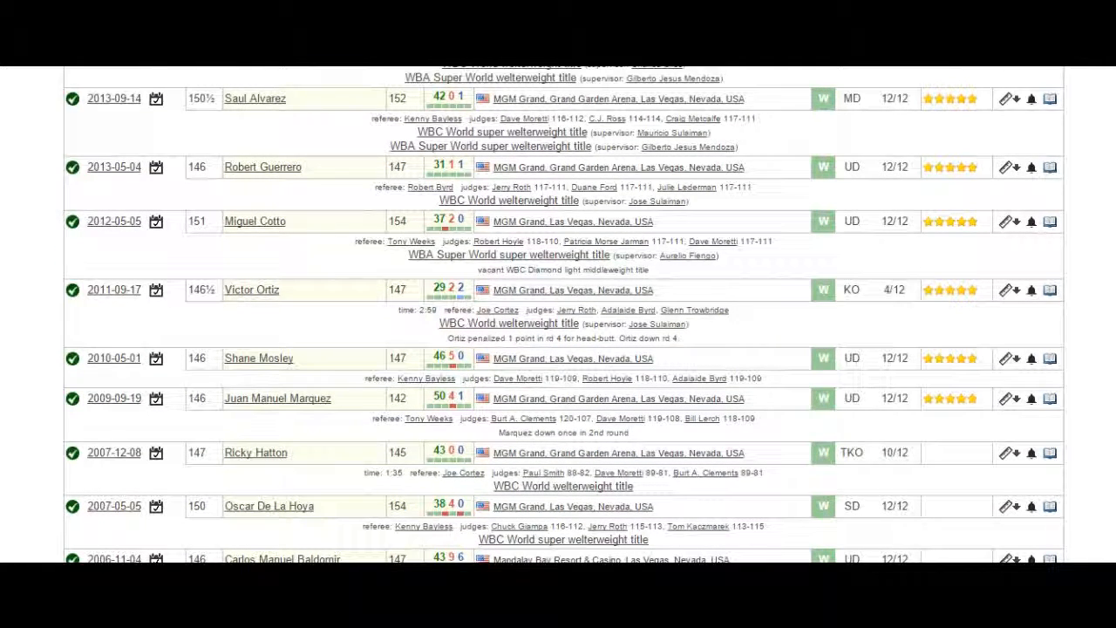
pyautogui.scroll(3)
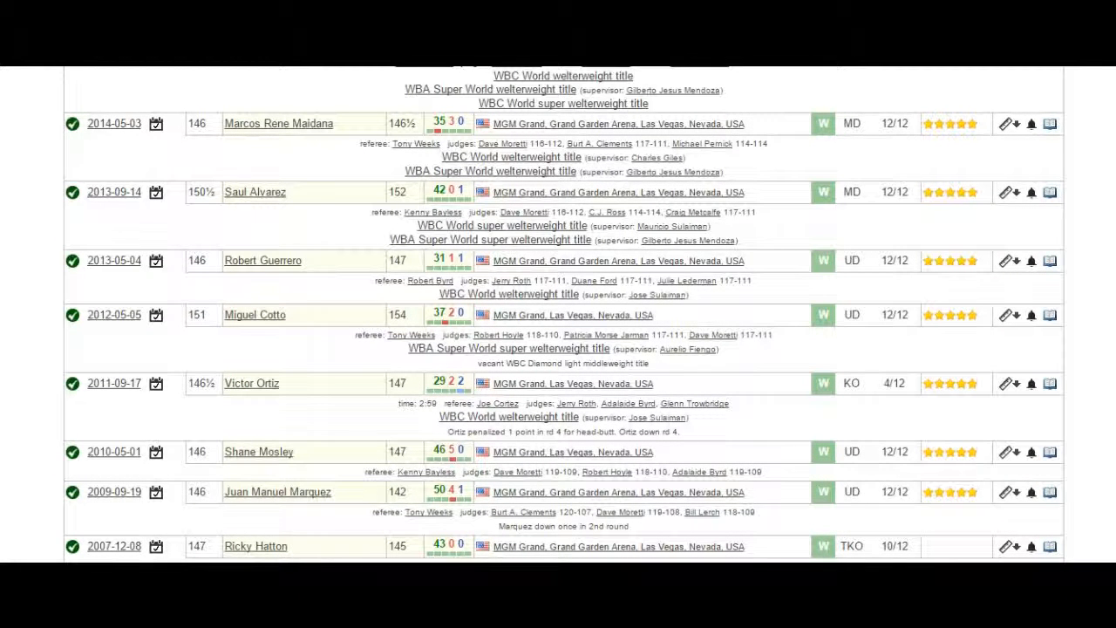
pyautogui.scroll(3)
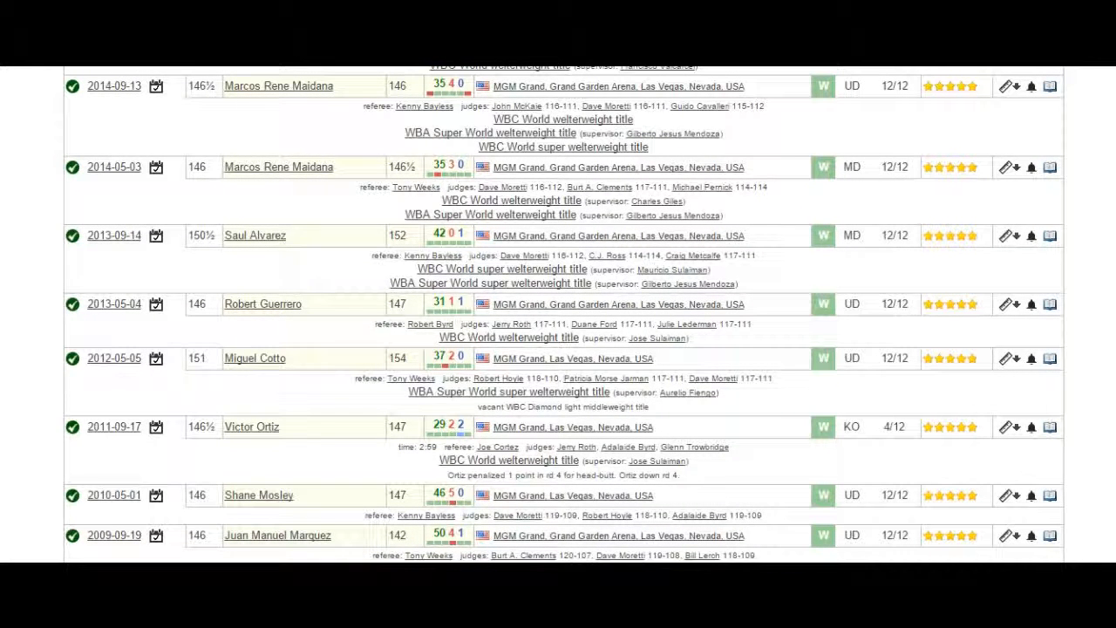
pyautogui.scroll(3)
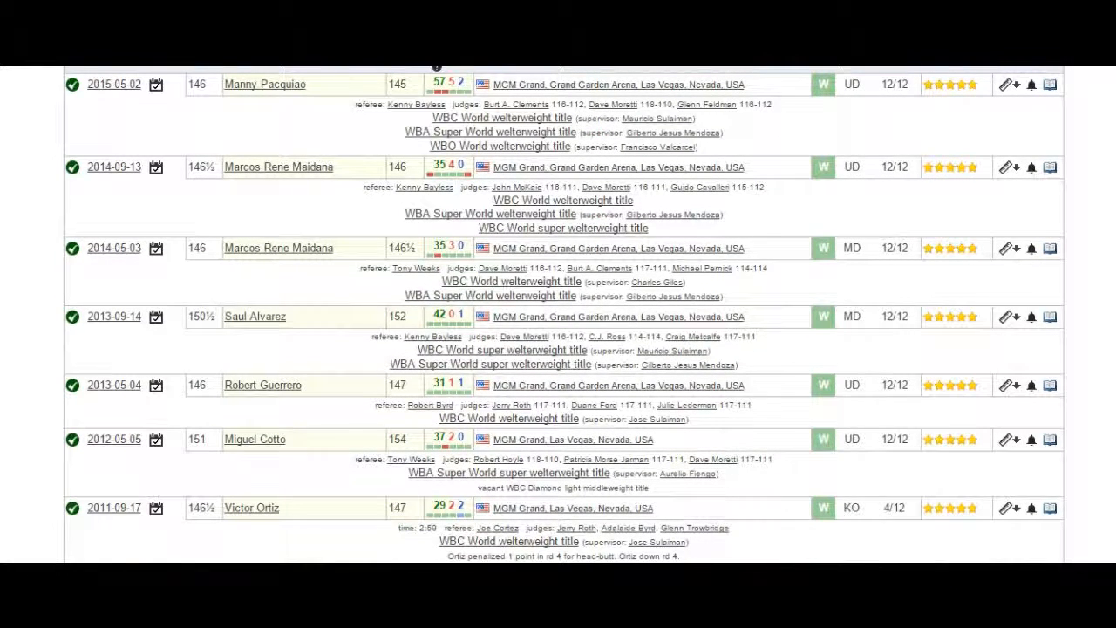
pyautogui.scroll(3)
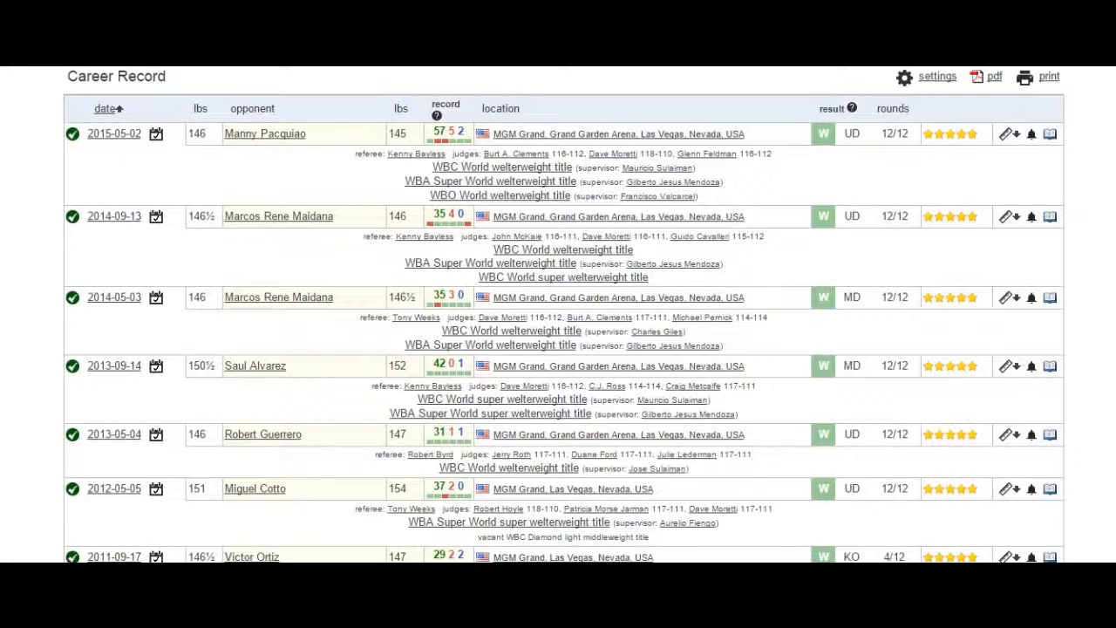
pyautogui.scroll(3)
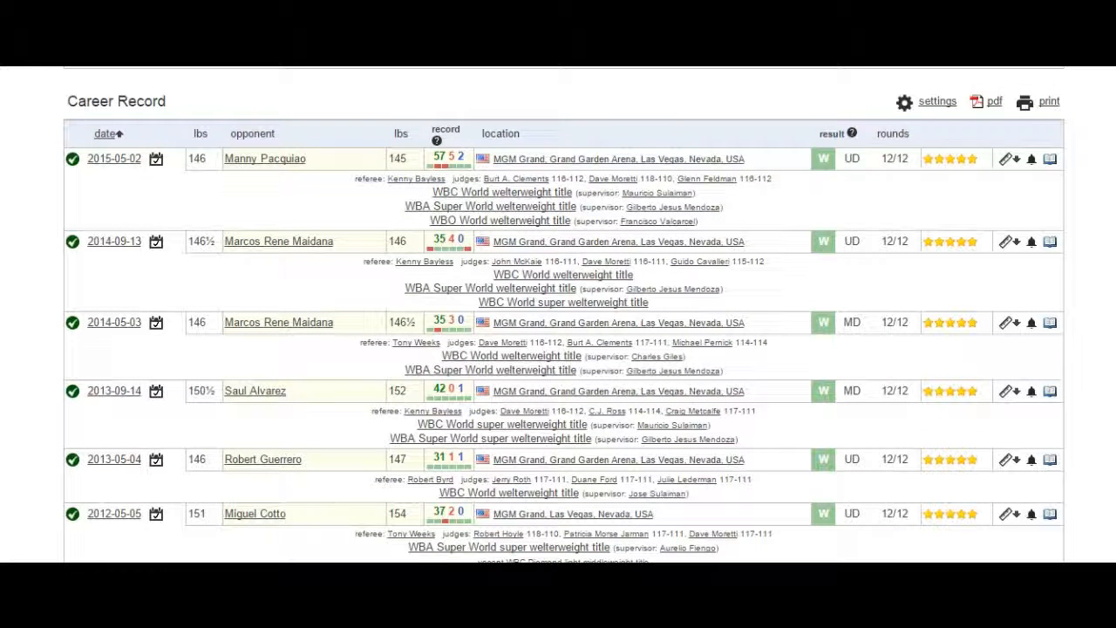
pyautogui.scroll(3)
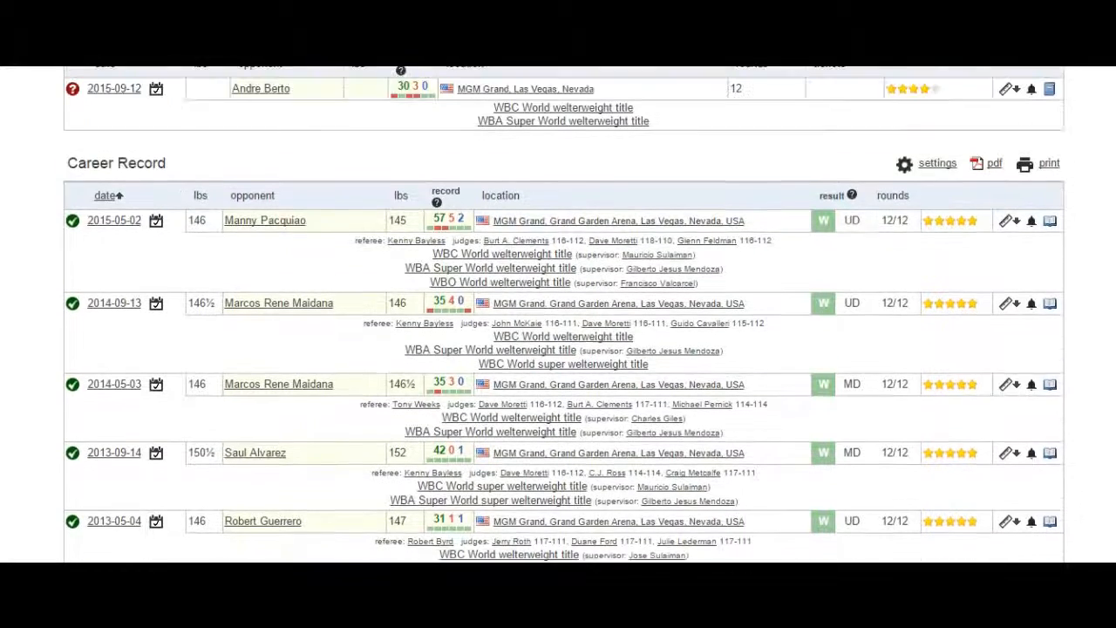
pyautogui.scroll(3)
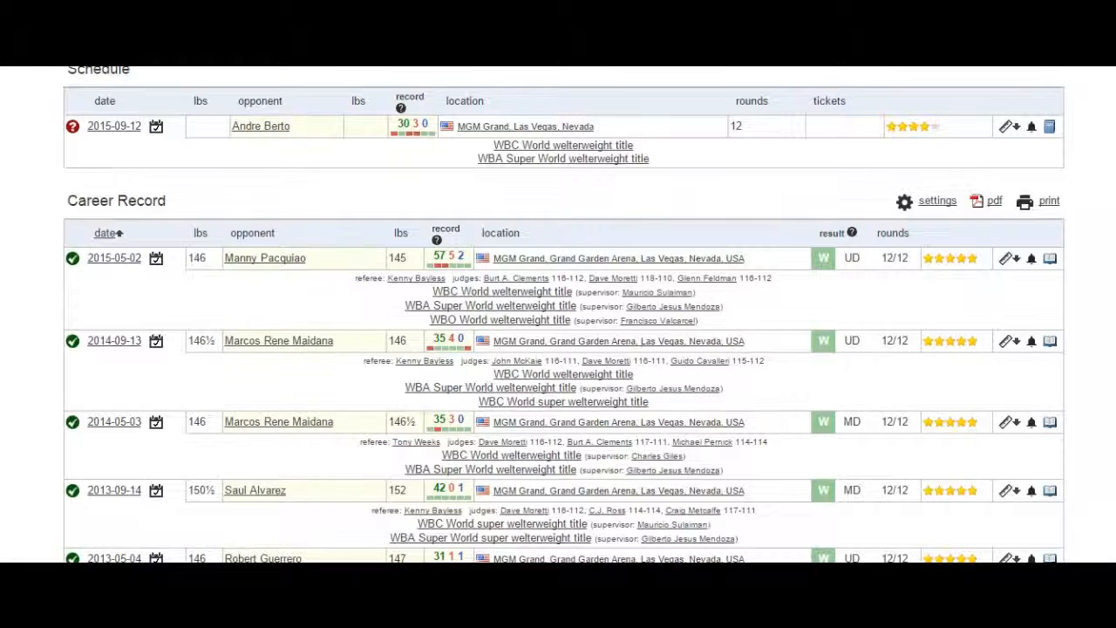
pyautogui.scroll(3)
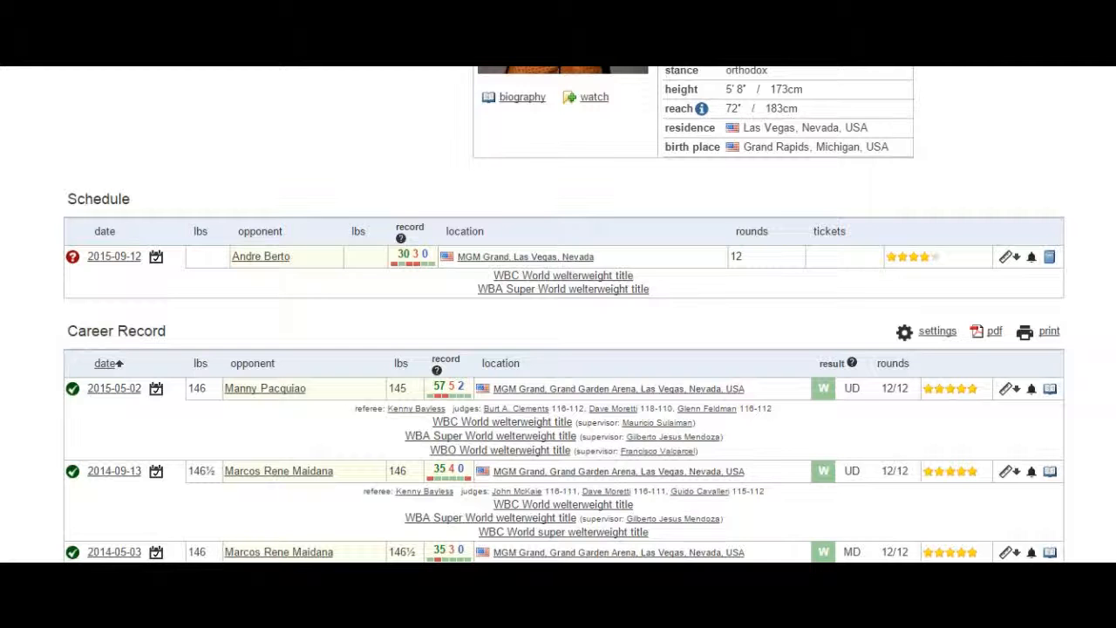
pyautogui.scroll(3)
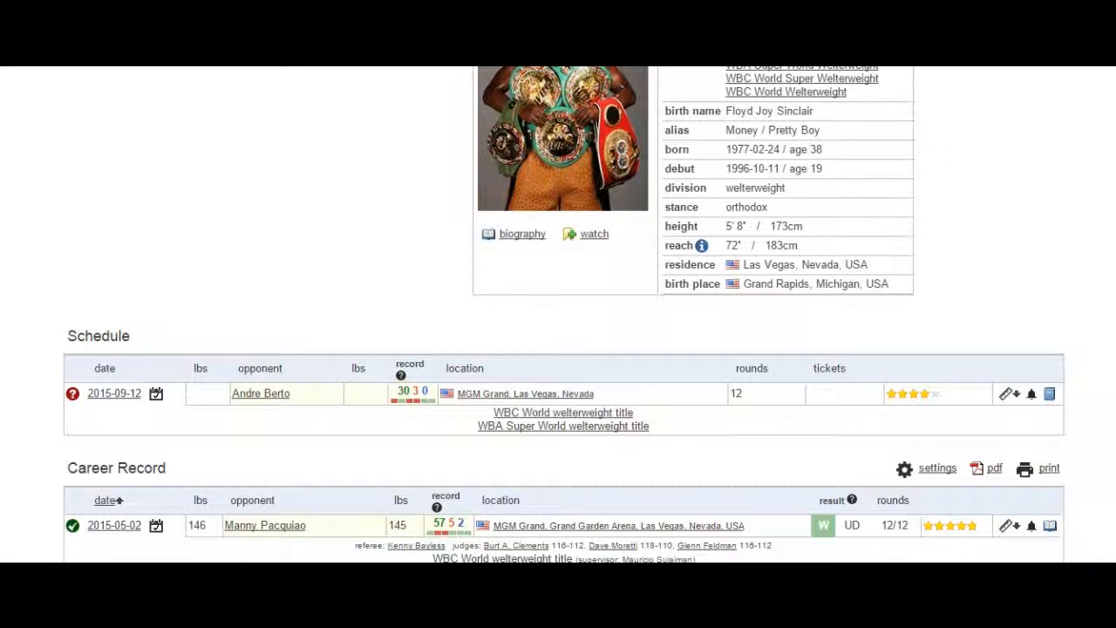
pyautogui.scroll(3)
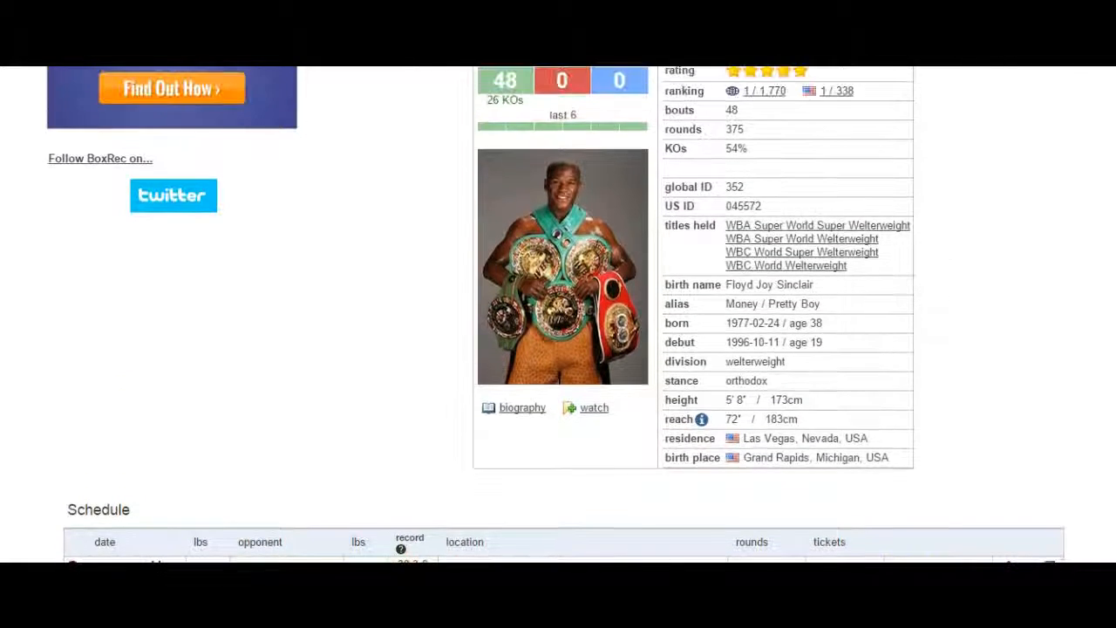
pyautogui.scroll(3)
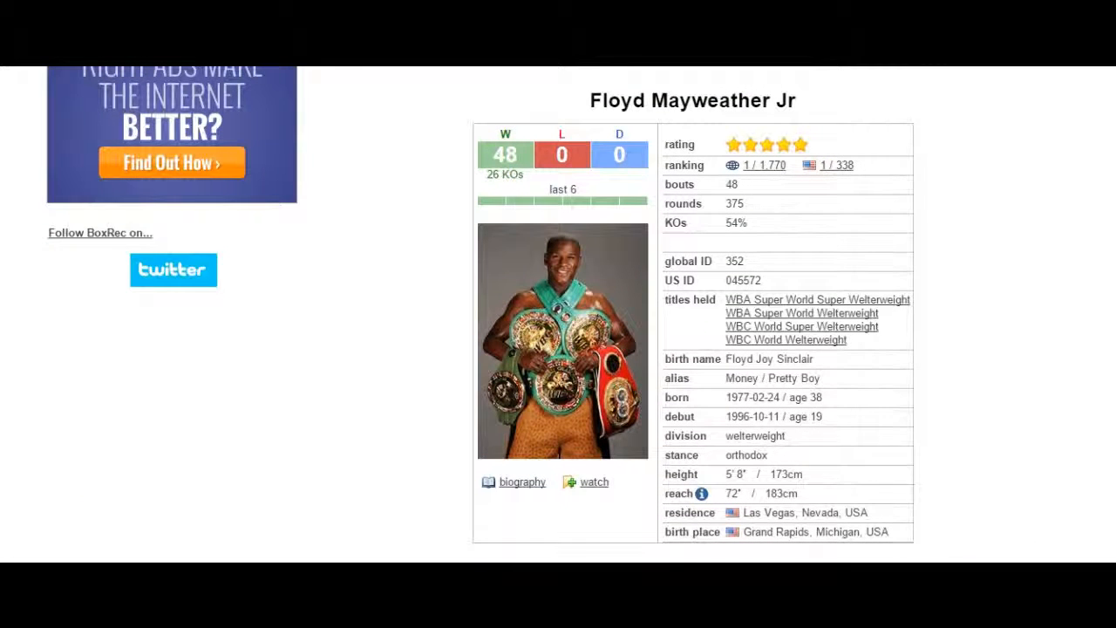